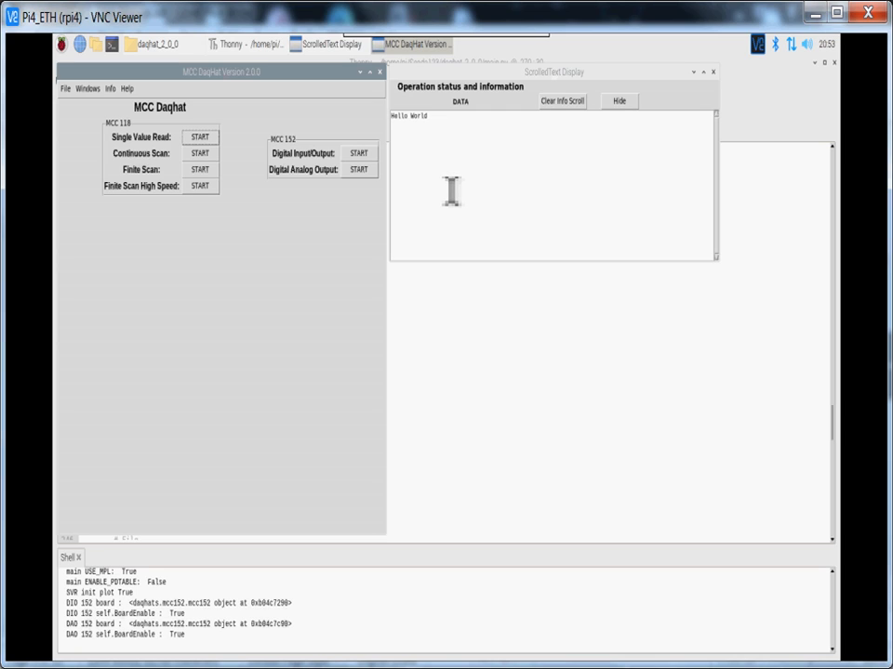
{"action": "mouse_move", "coordinate": [669, 33]}
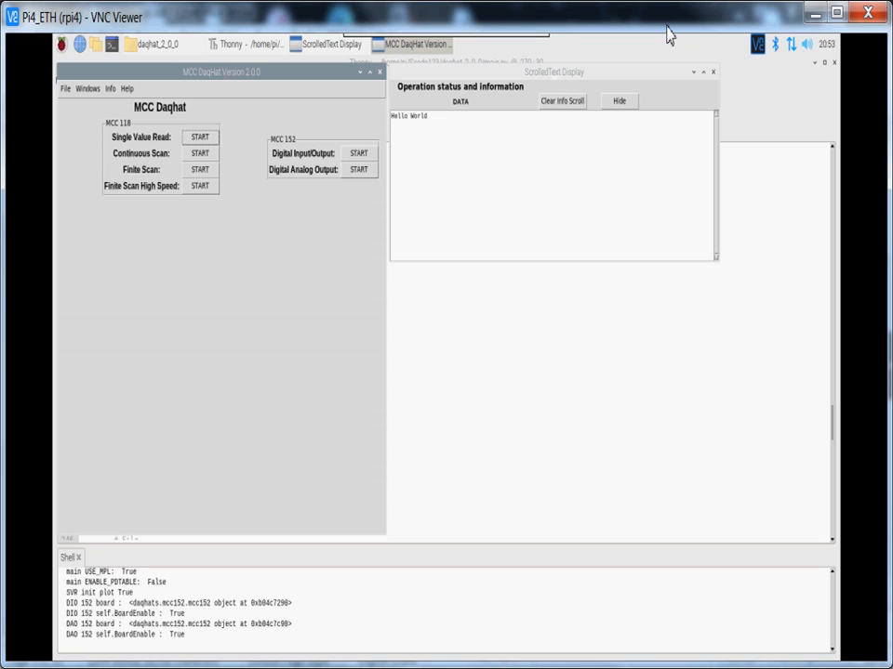
{"action": "mouse_move", "coordinate": [327, 370]}
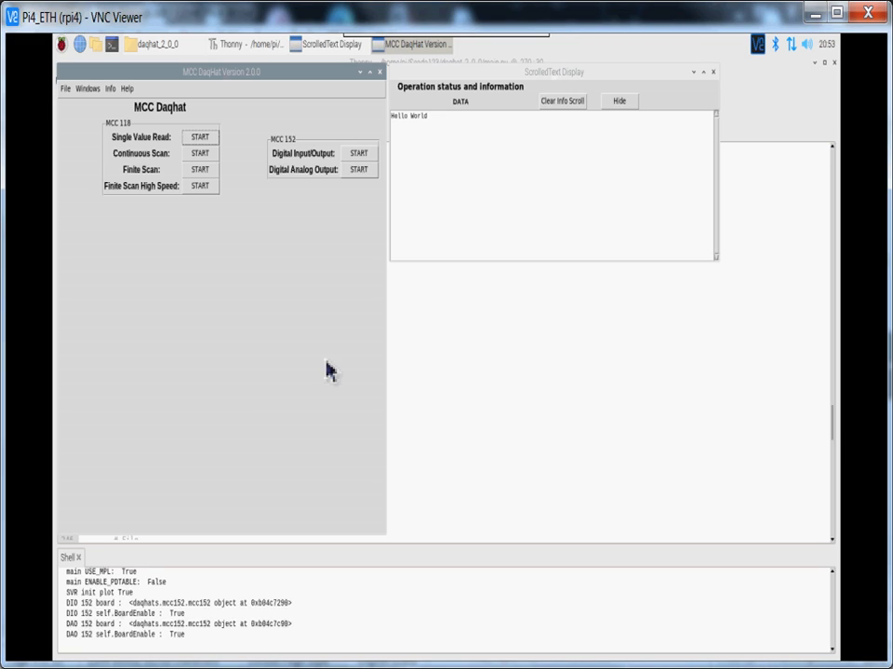
{"action": "mouse_move", "coordinate": [184, 320]}
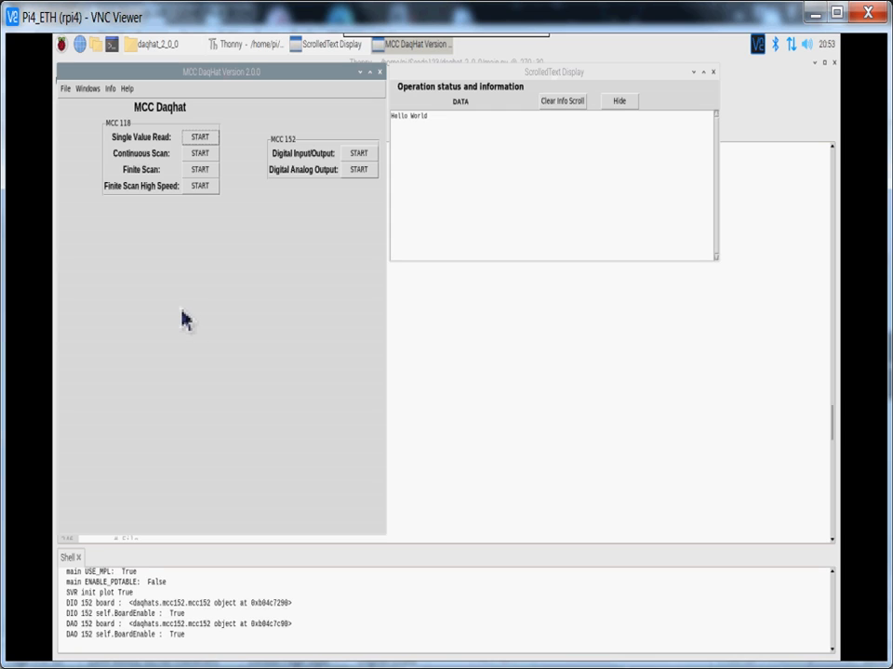
{"action": "mouse_move", "coordinate": [168, 326]}
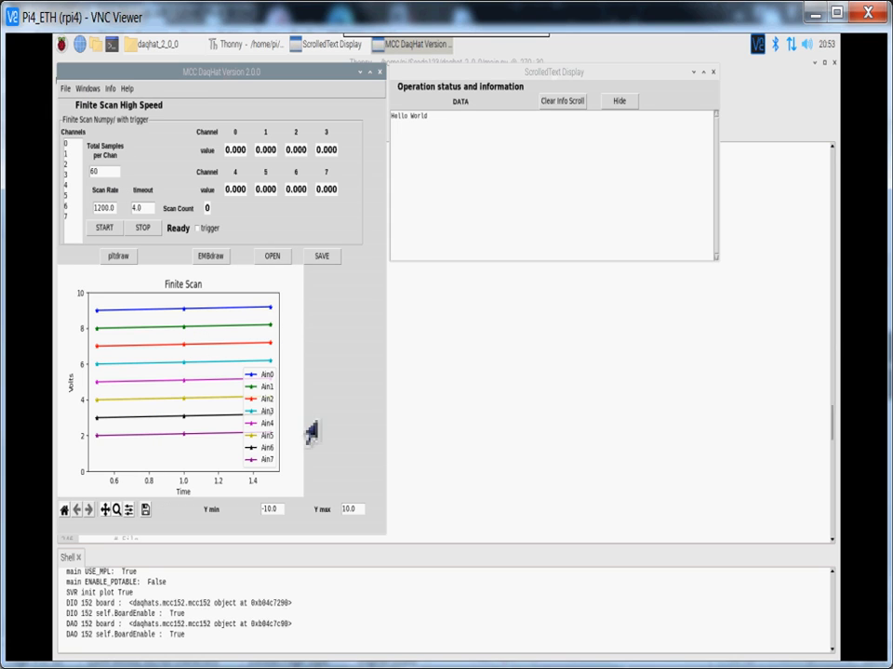
- Switch the Daqhat window from Finite Scan High Speed to the Single Value Read panel
{"action": "left_click", "coordinate": [85, 88]}
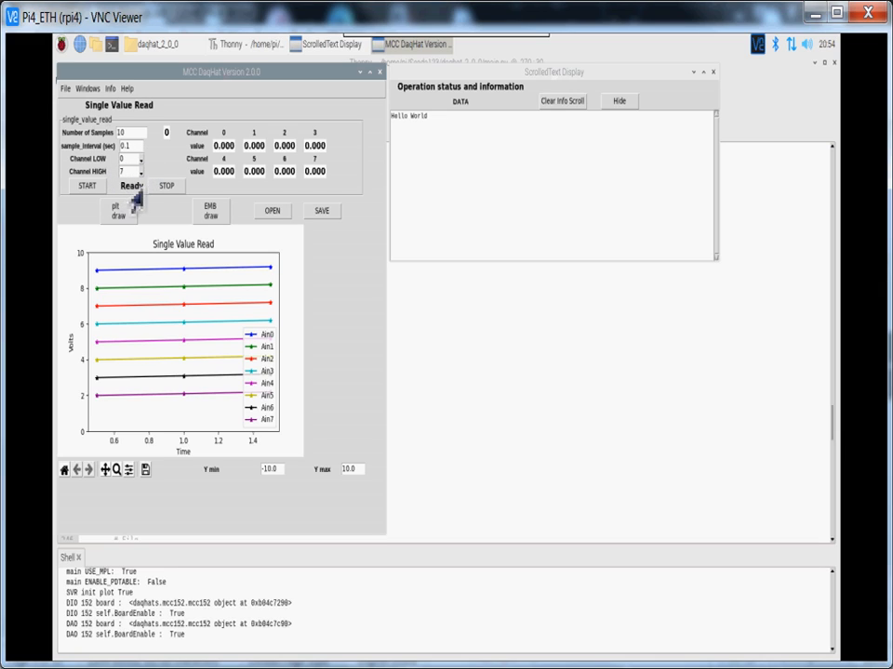
{"action": "mouse_move", "coordinate": [153, 233]}
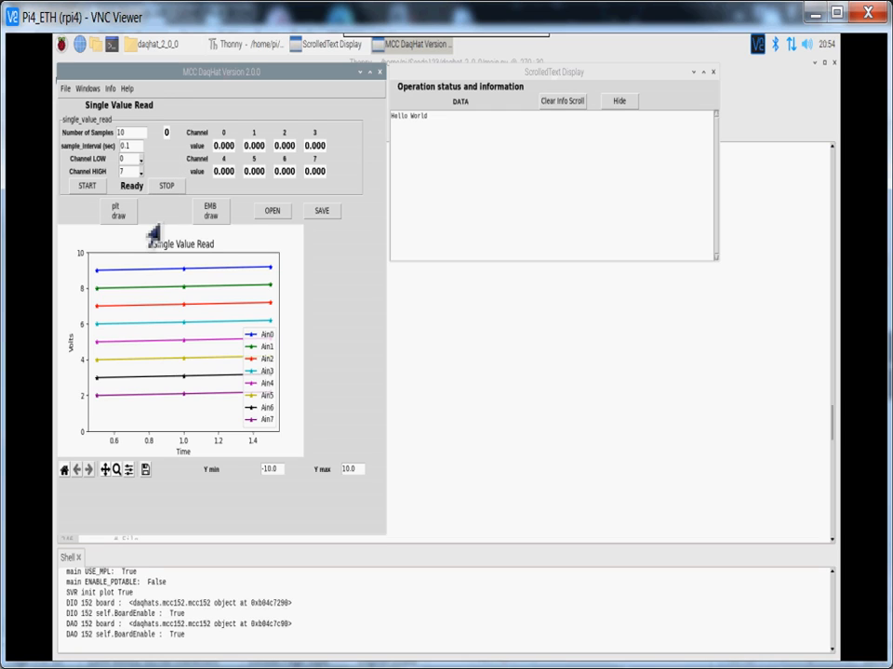
{"action": "mouse_move", "coordinate": [335, 334]}
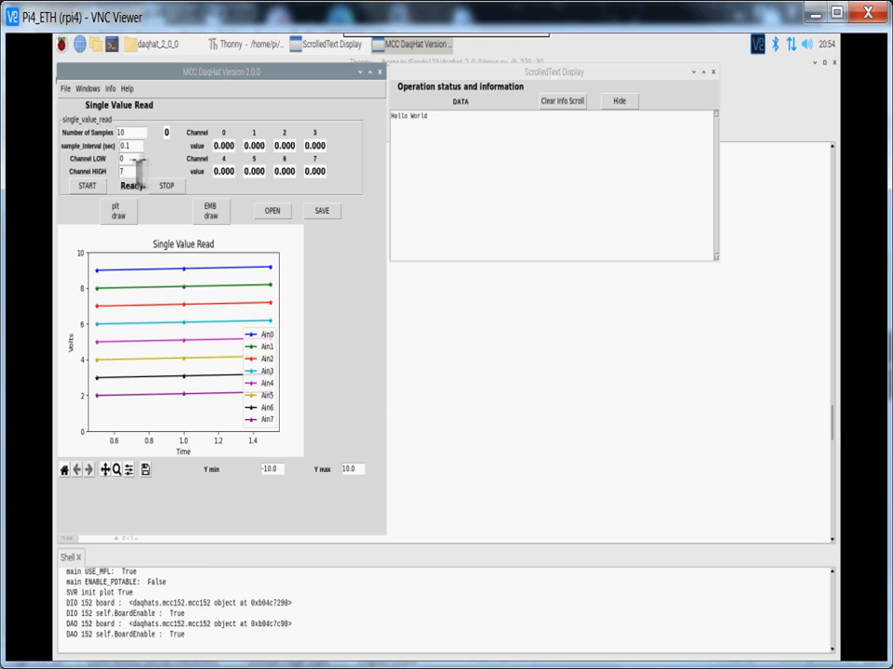
- Start a single value read of channels 0–7 and log the run
{"action": "left_click", "coordinate": [134, 158]}
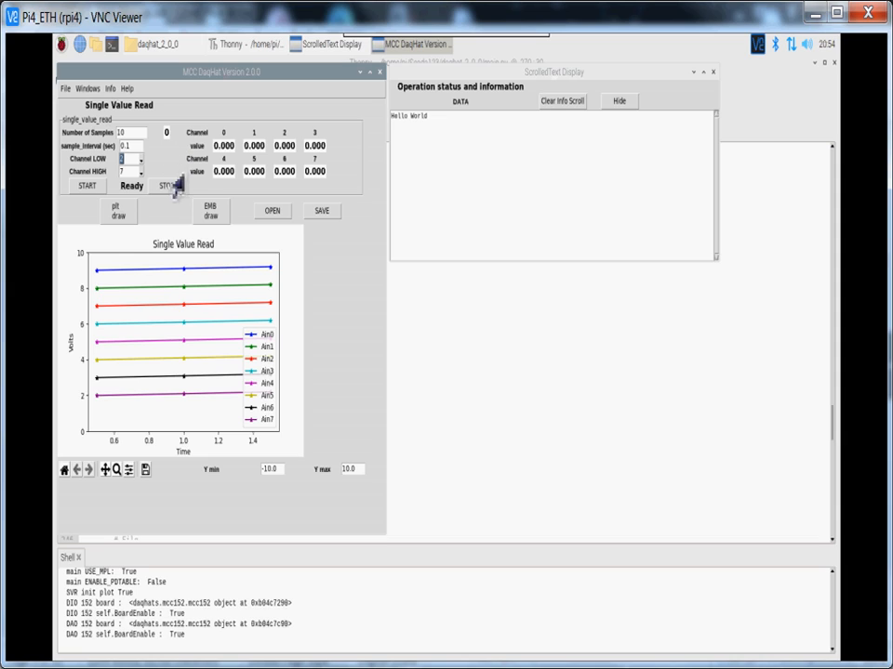
{"action": "mouse_move", "coordinate": [362, 260]}
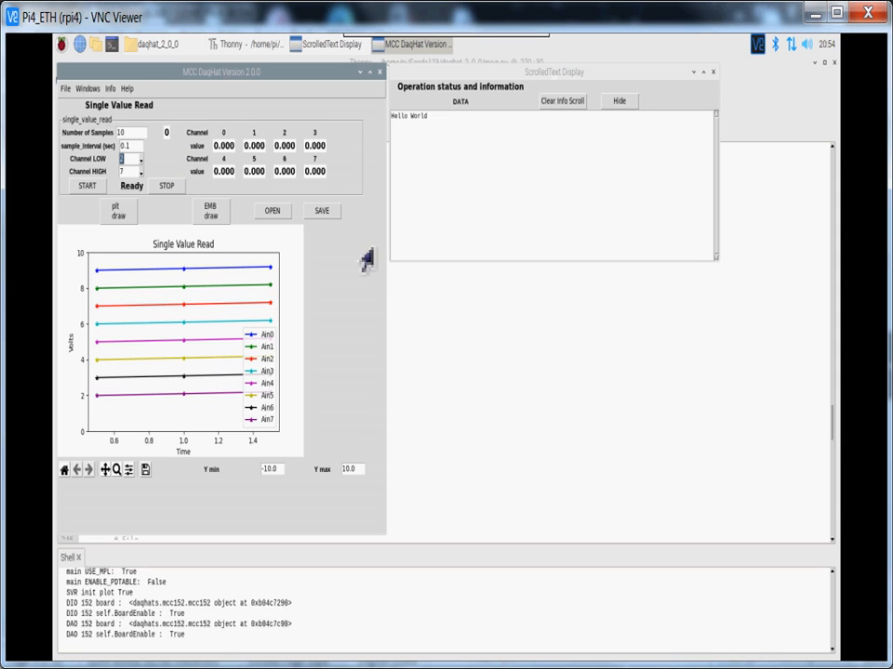
{"action": "mouse_move", "coordinate": [139, 232]}
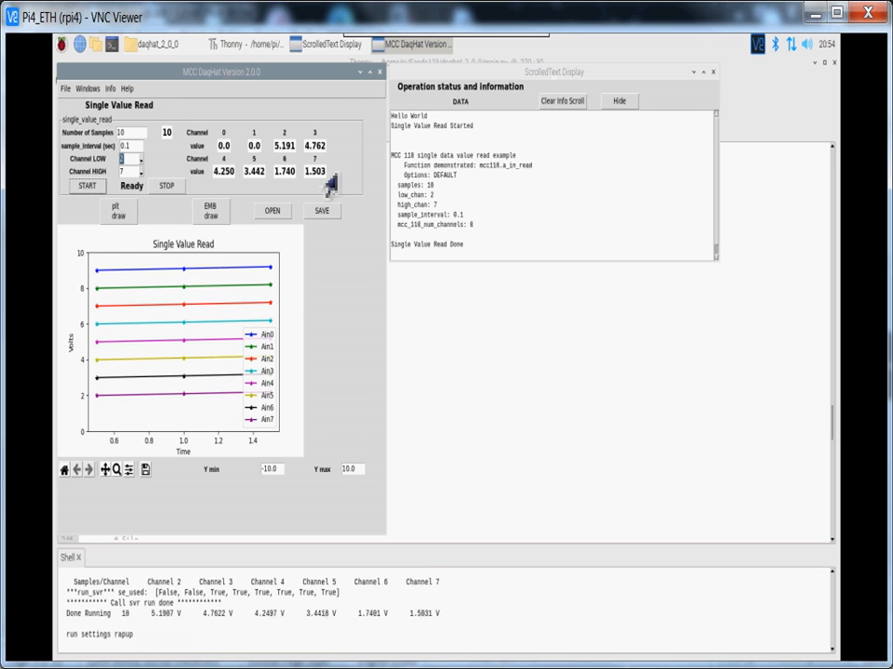
{"action": "mouse_move", "coordinate": [177, 153]}
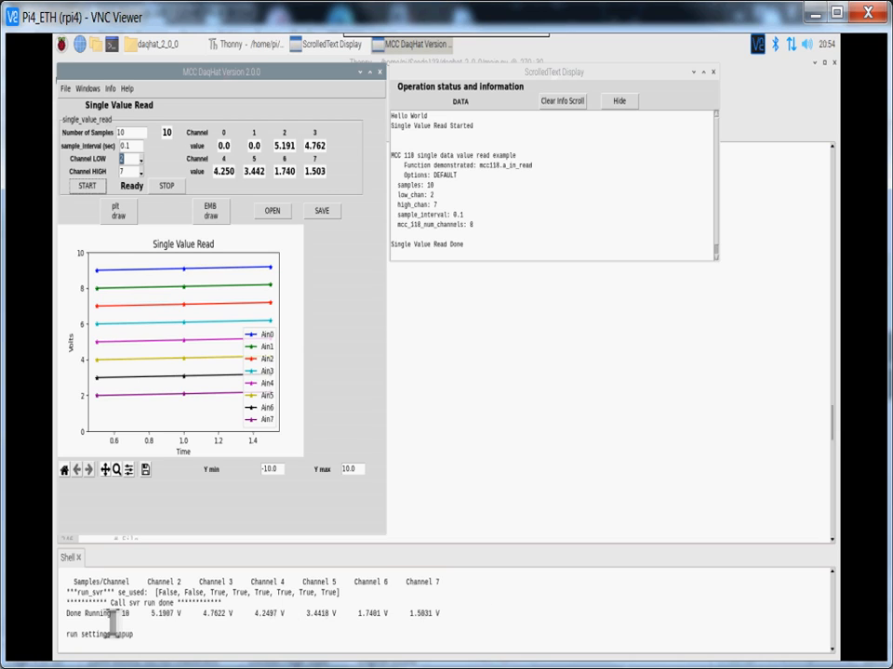
{"action": "mouse_move", "coordinate": [530, 474]}
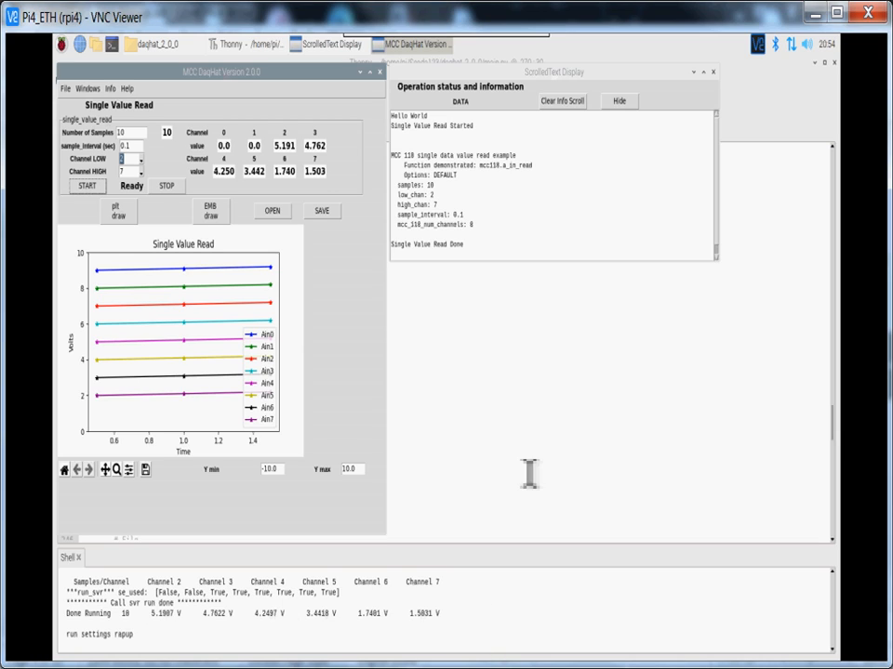
{"action": "mouse_move", "coordinate": [461, 148]}
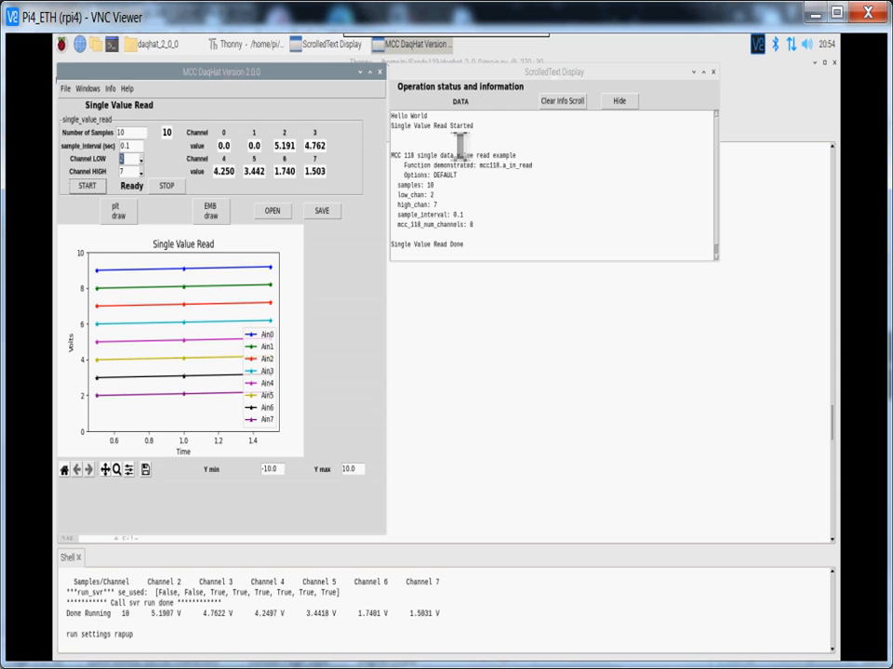
{"action": "mouse_move", "coordinate": [574, 227]}
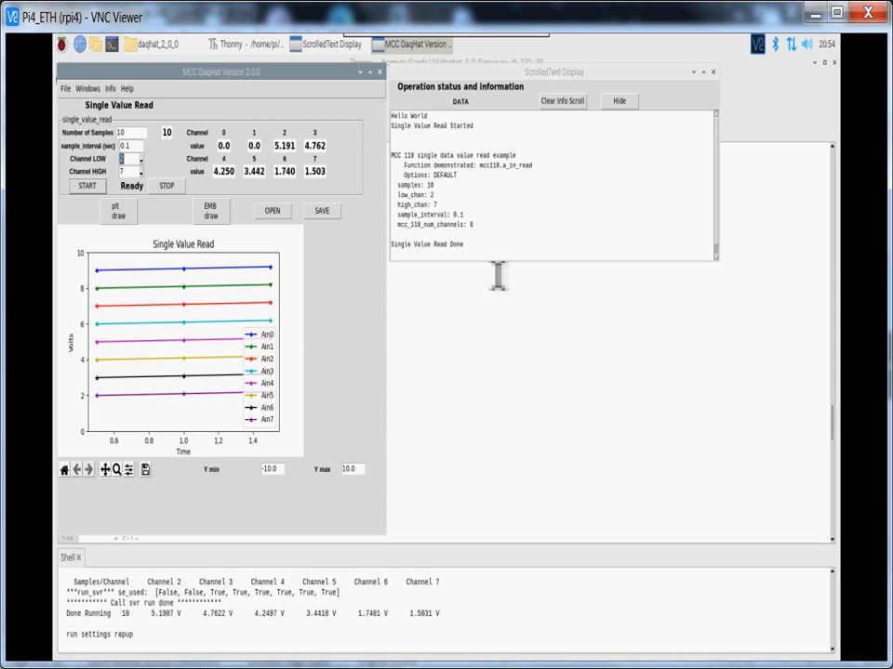
{"action": "mouse_move", "coordinate": [502, 219]}
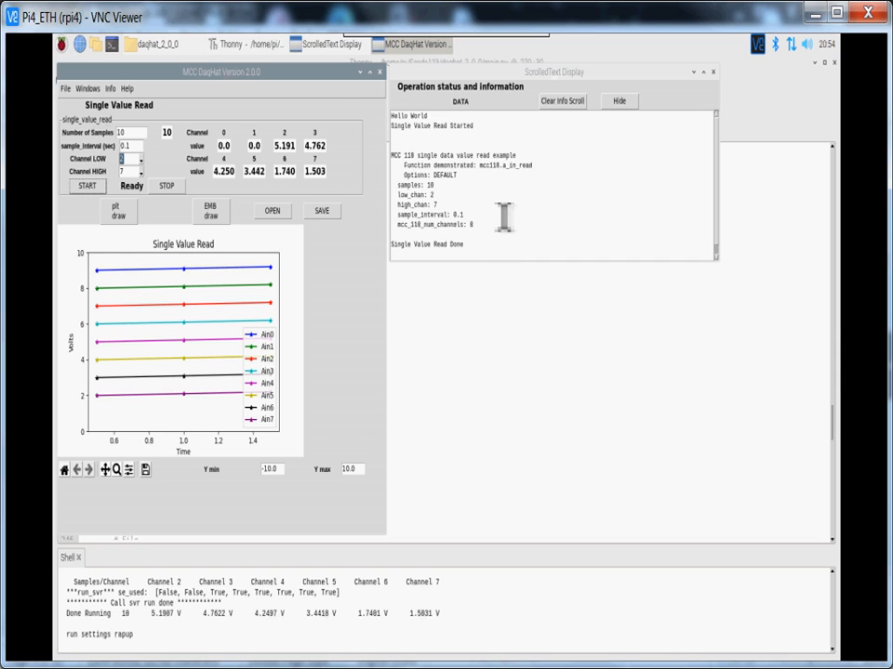
{"action": "mouse_move", "coordinate": [424, 333]}
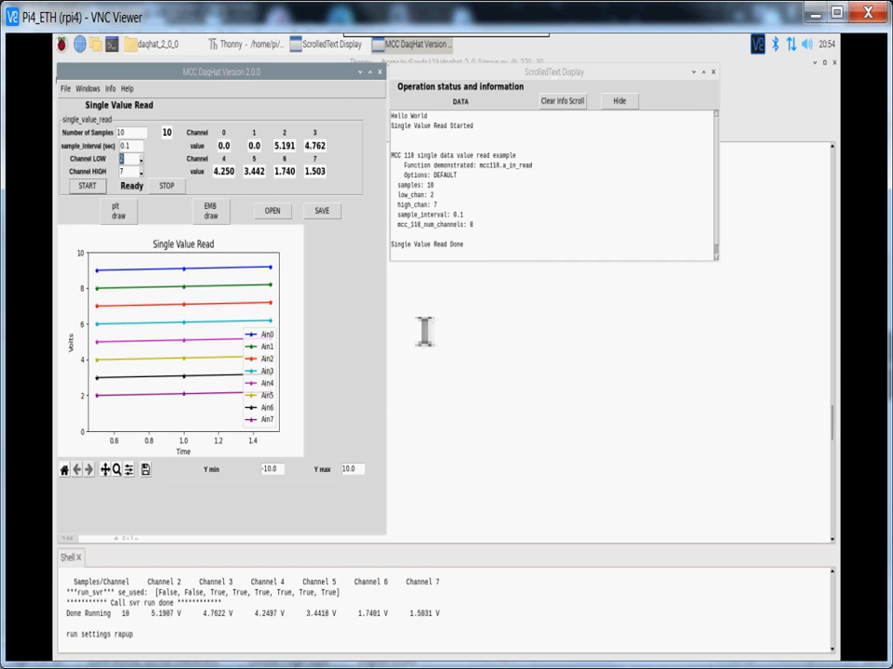
{"action": "mouse_move", "coordinate": [457, 270]}
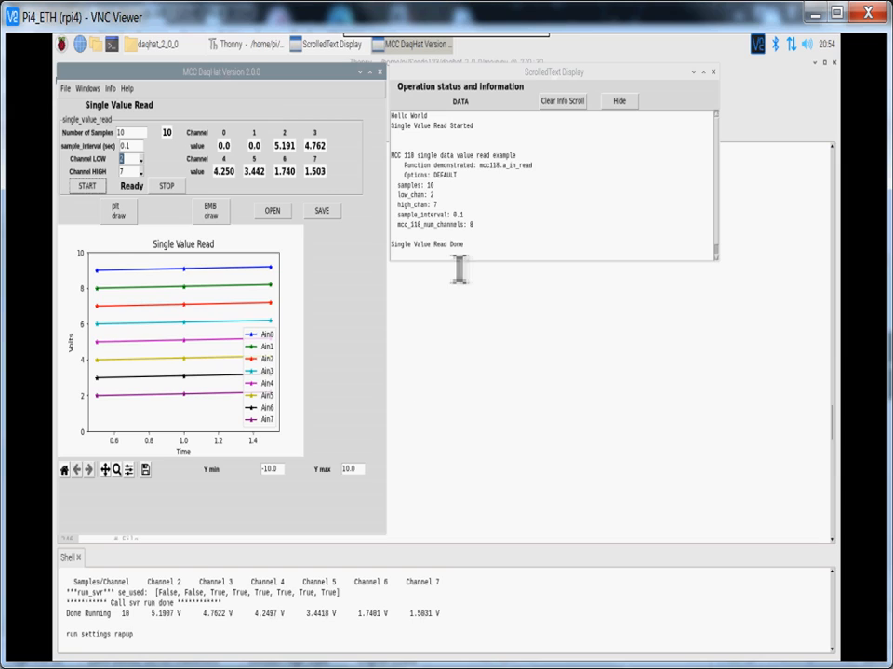
{"action": "mouse_move", "coordinate": [458, 353]}
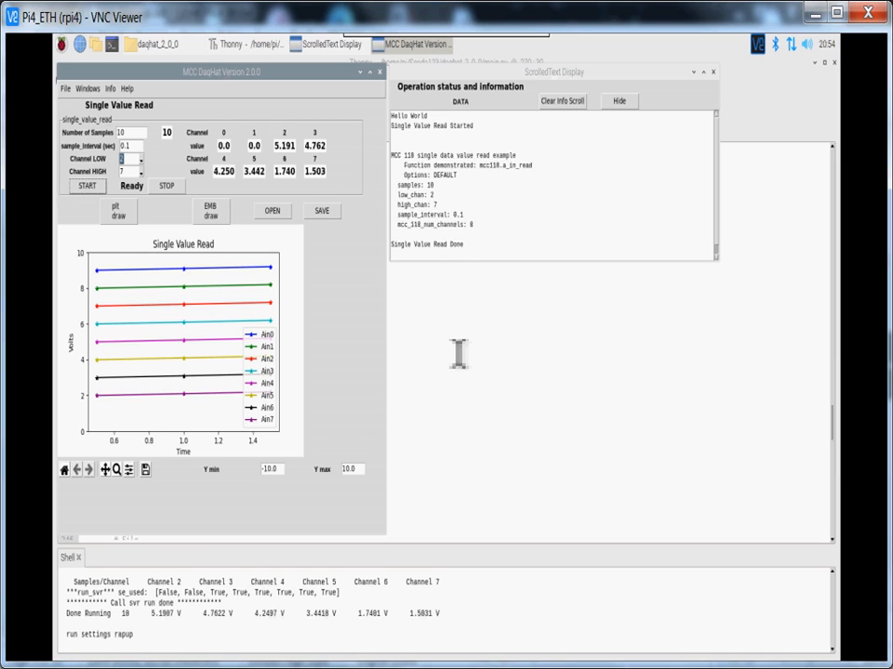
{"action": "mouse_move", "coordinate": [426, 361]}
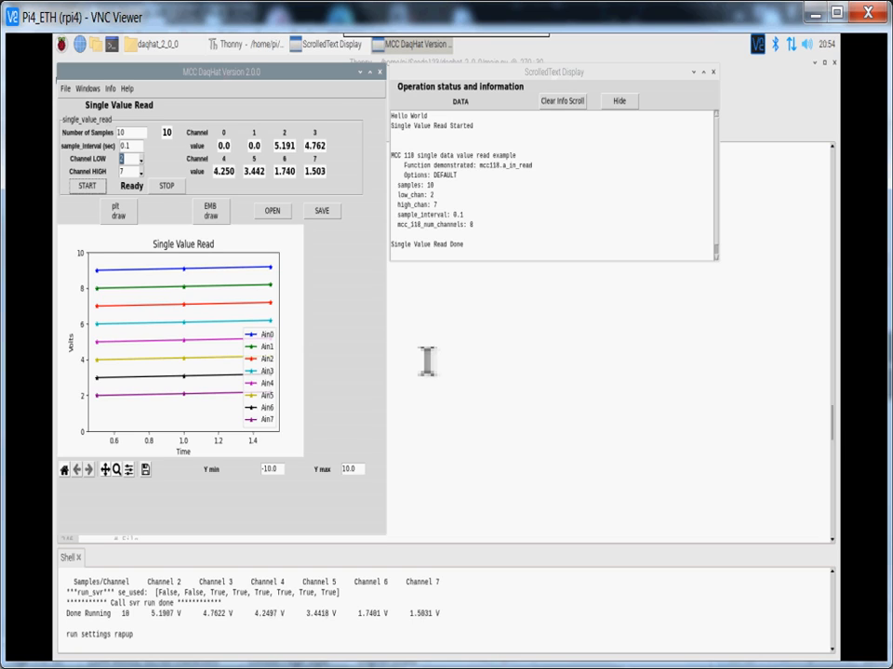
{"action": "mouse_move", "coordinate": [450, 439]}
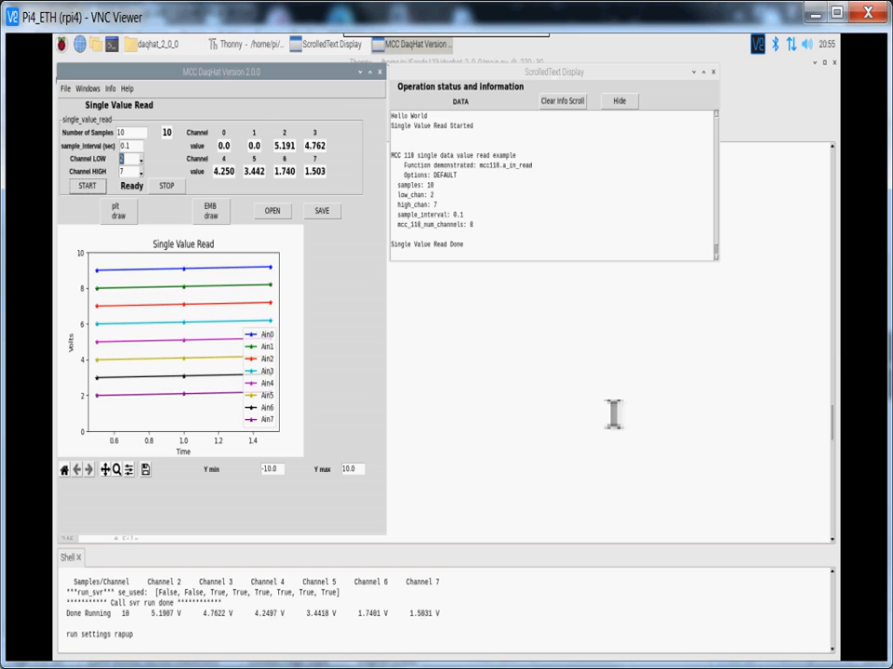
{"action": "mouse_move", "coordinate": [363, 346]}
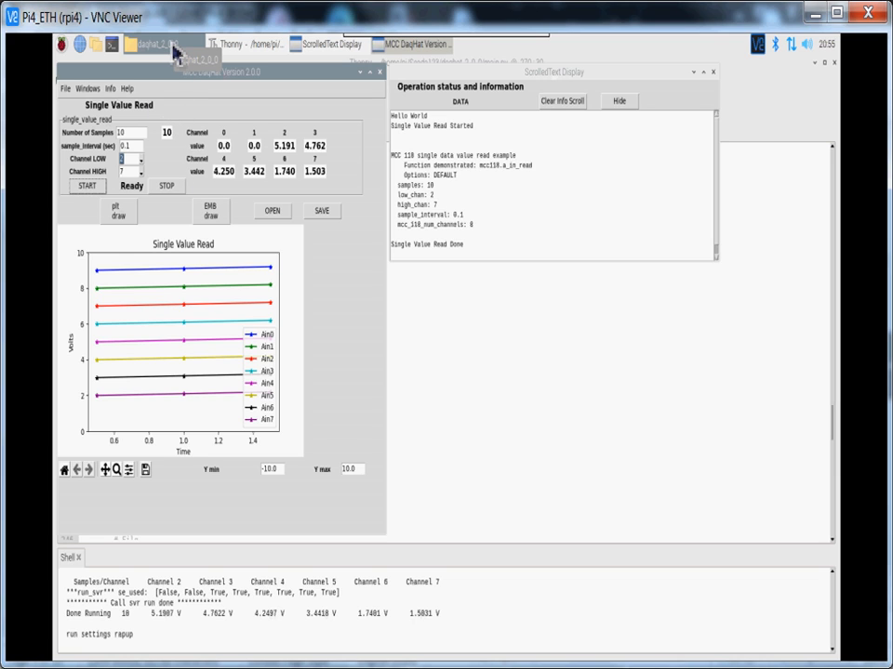
- Bring the daqhat_2_0_0 folder forward and show the options for config.ini
{"action": "left_click", "coordinate": [158, 45]}
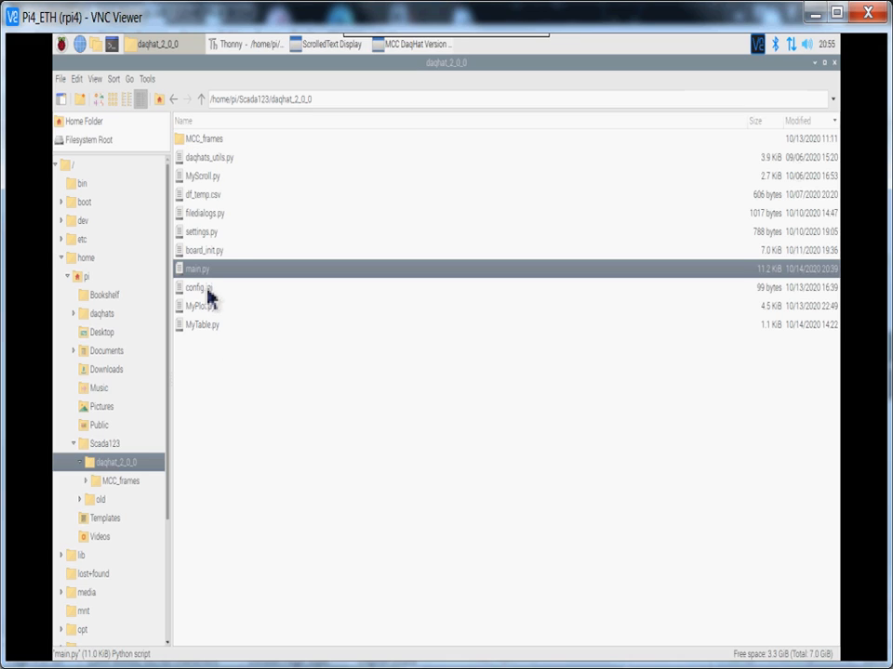
{"action": "right_click", "coordinate": [197, 286]}
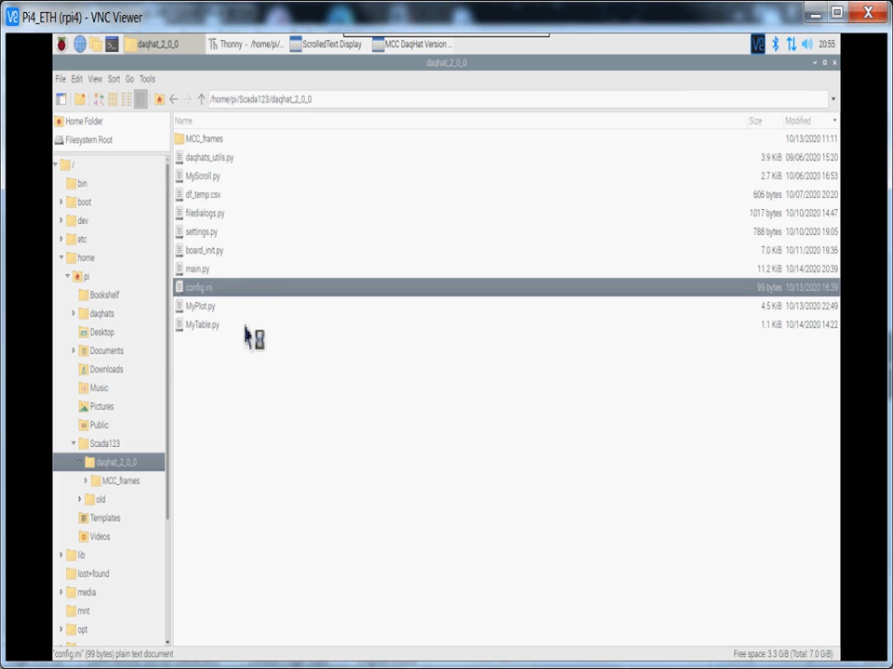
- View config.ini's option_states entries in Mousepad
{"action": "double_click", "coordinate": [199, 287]}
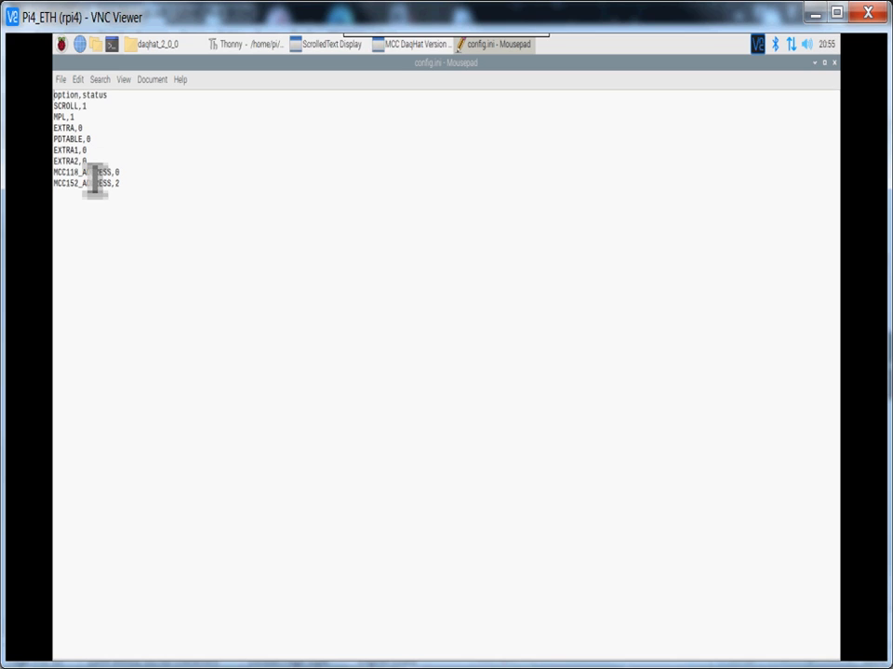
{"action": "mouse_move", "coordinate": [128, 214]}
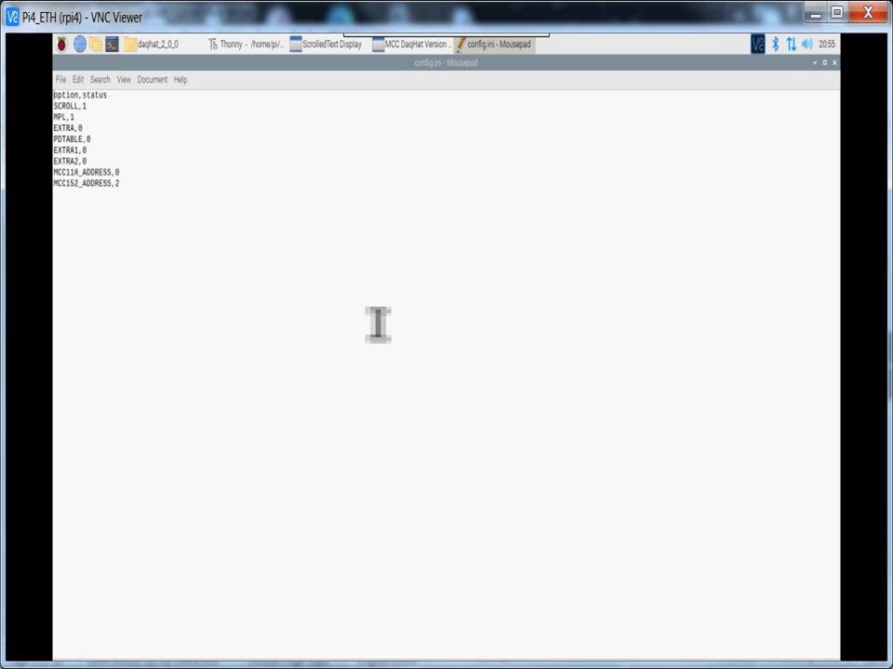
{"action": "mouse_move", "coordinate": [599, 258]}
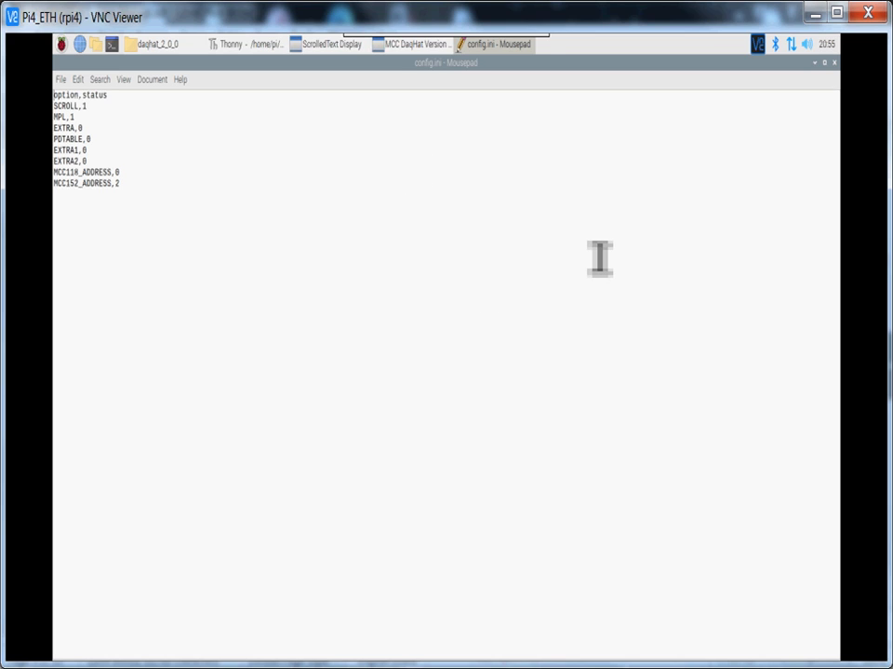
{"action": "mouse_move", "coordinate": [576, 202]}
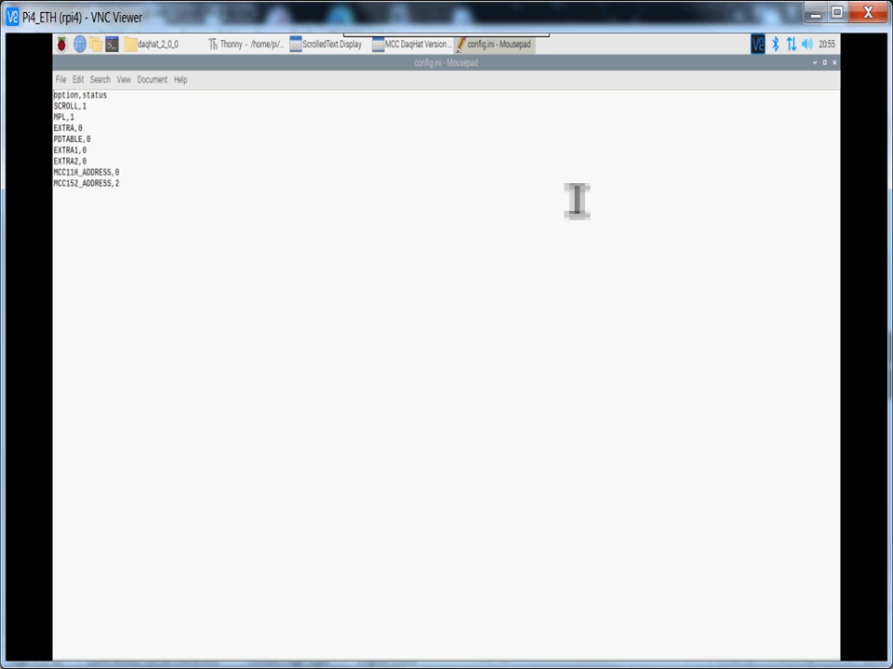
{"action": "mouse_move", "coordinate": [673, 141]}
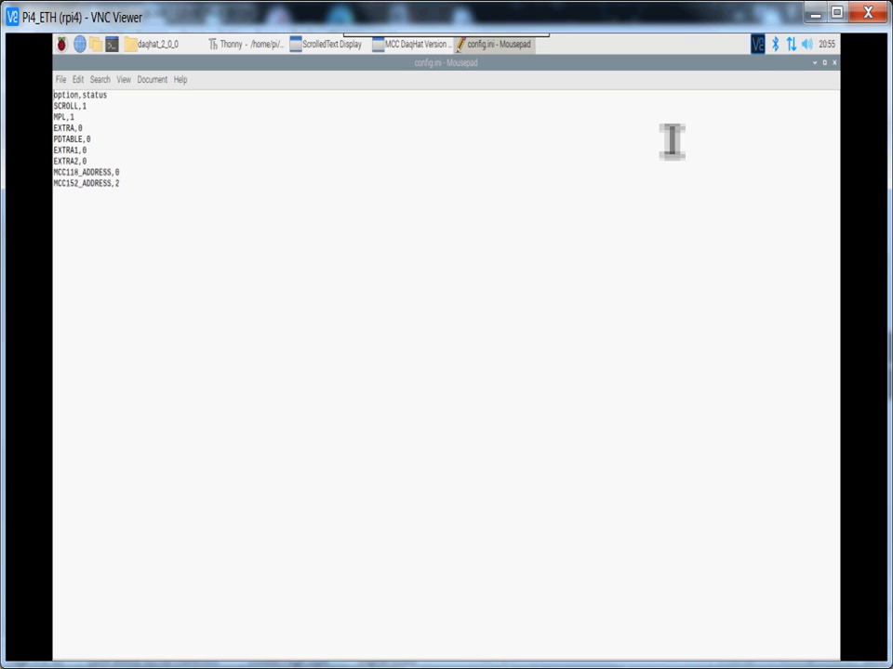
{"action": "mouse_move", "coordinate": [103, 149]}
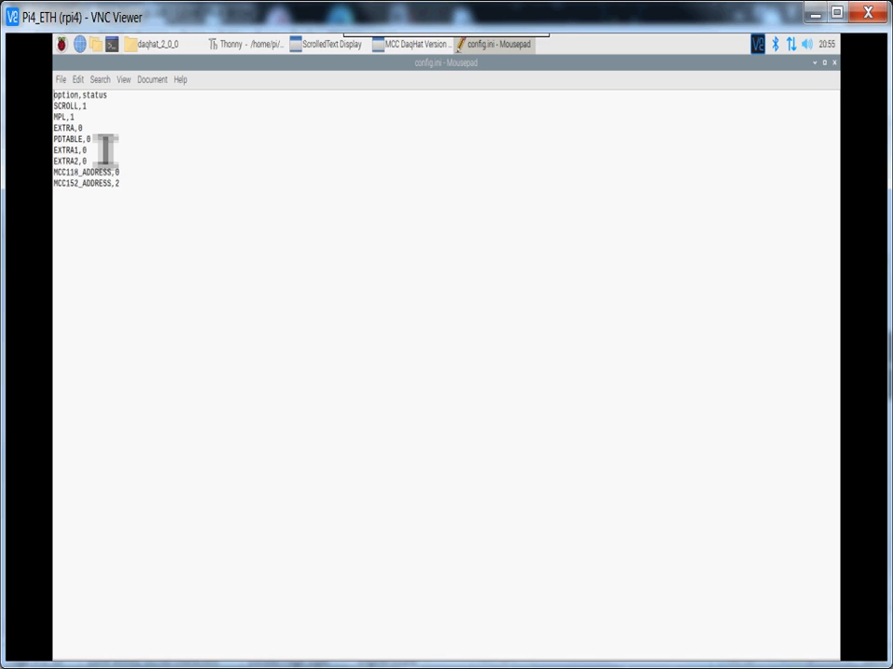
{"action": "mouse_move", "coordinate": [680, 279]}
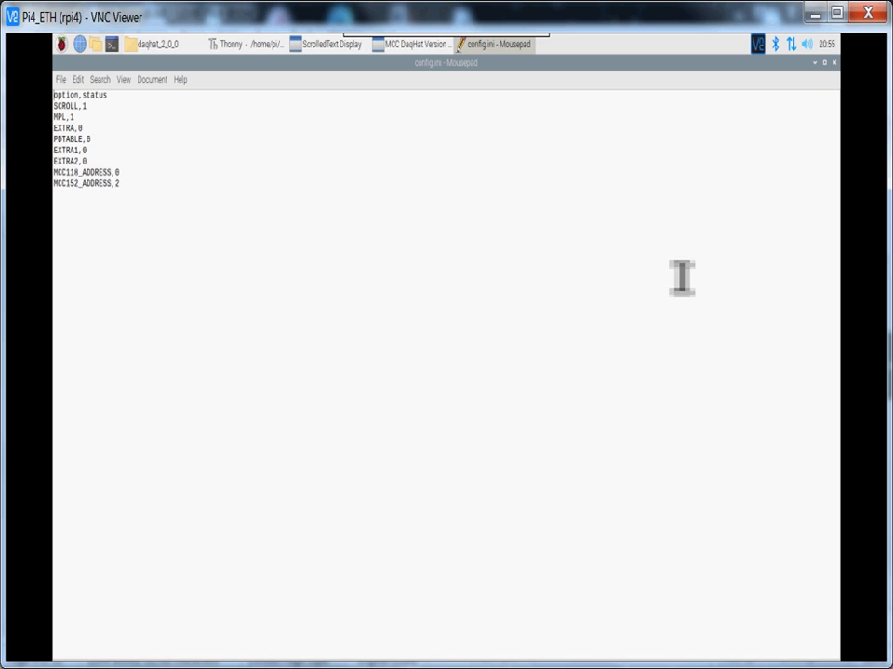
{"action": "mouse_move", "coordinate": [841, 76]}
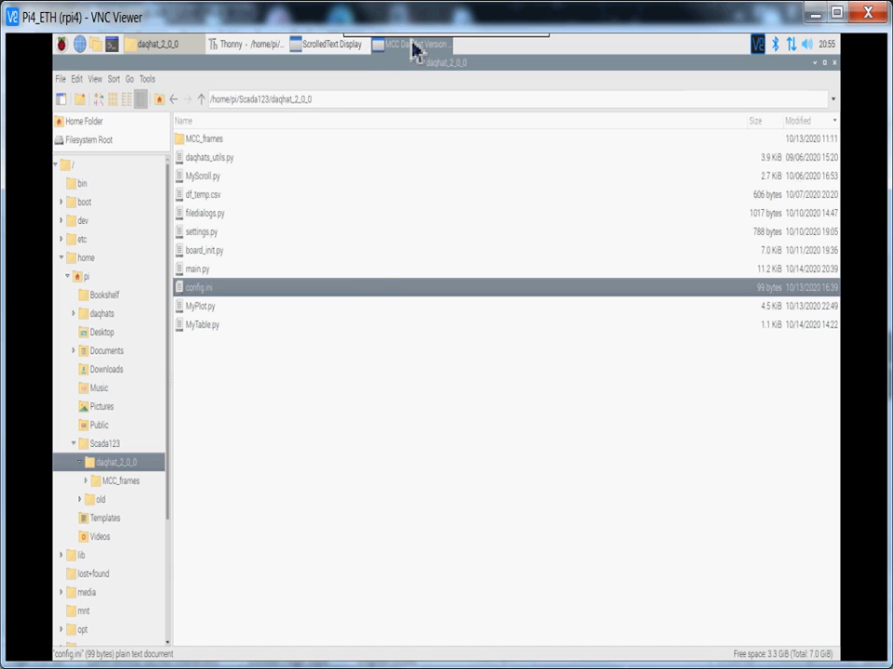
- Raise the Daqhat window and redraw the embedded plot as Finite Scan
{"action": "left_click", "coordinate": [413, 45]}
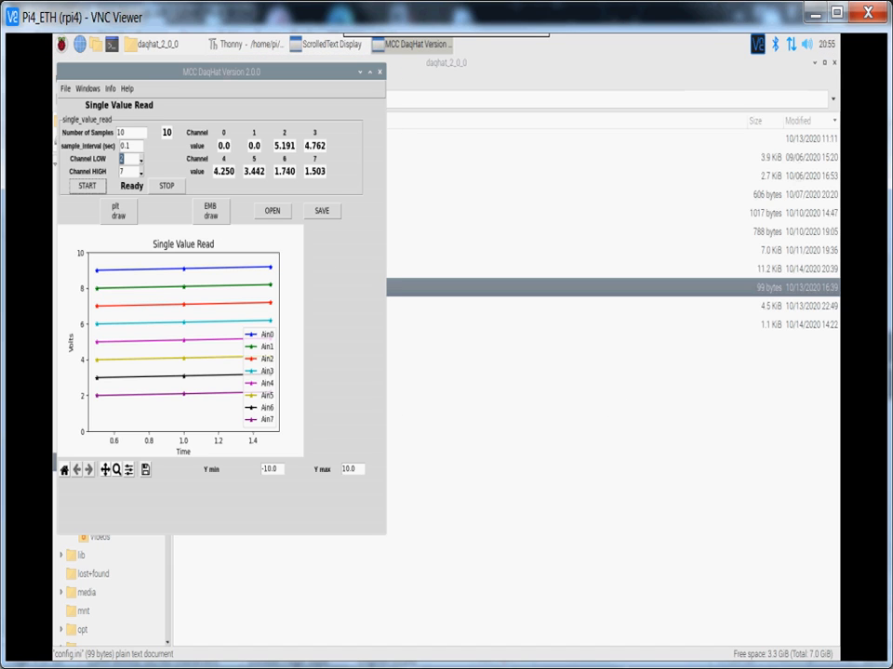
{"action": "mouse_move", "coordinate": [301, 223]}
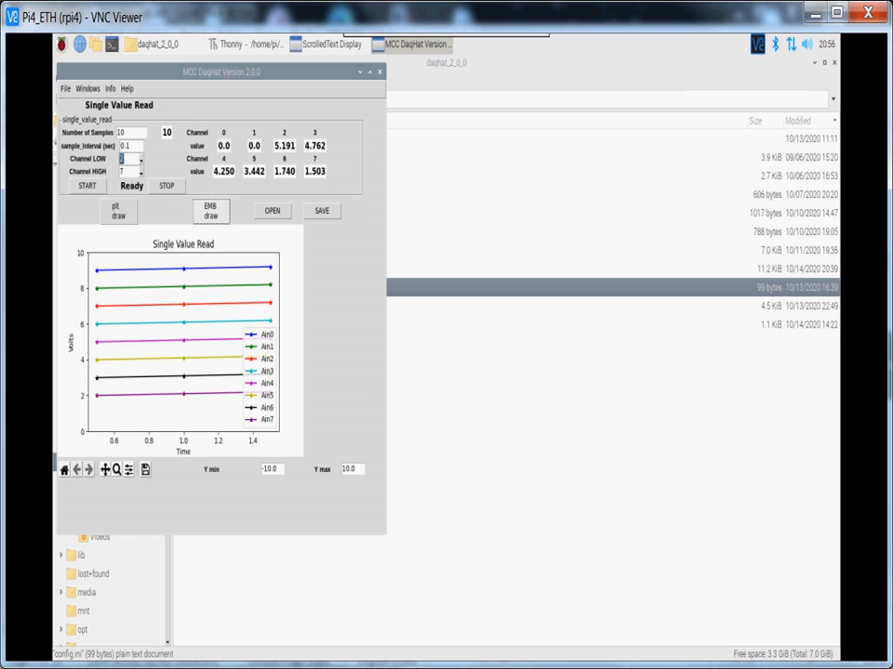
{"action": "left_click", "coordinate": [236, 212]}
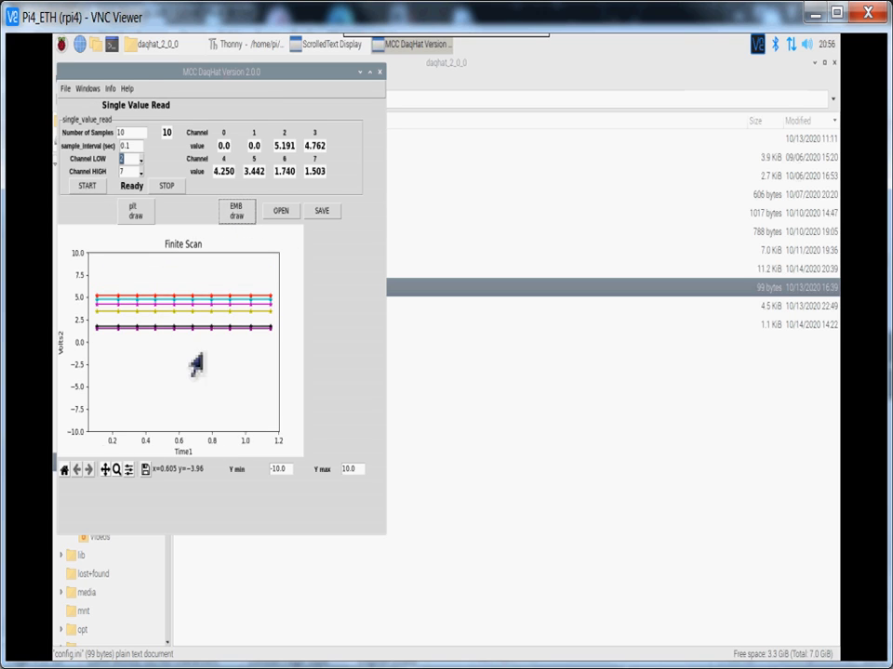
{"action": "mouse_move", "coordinate": [242, 307]}
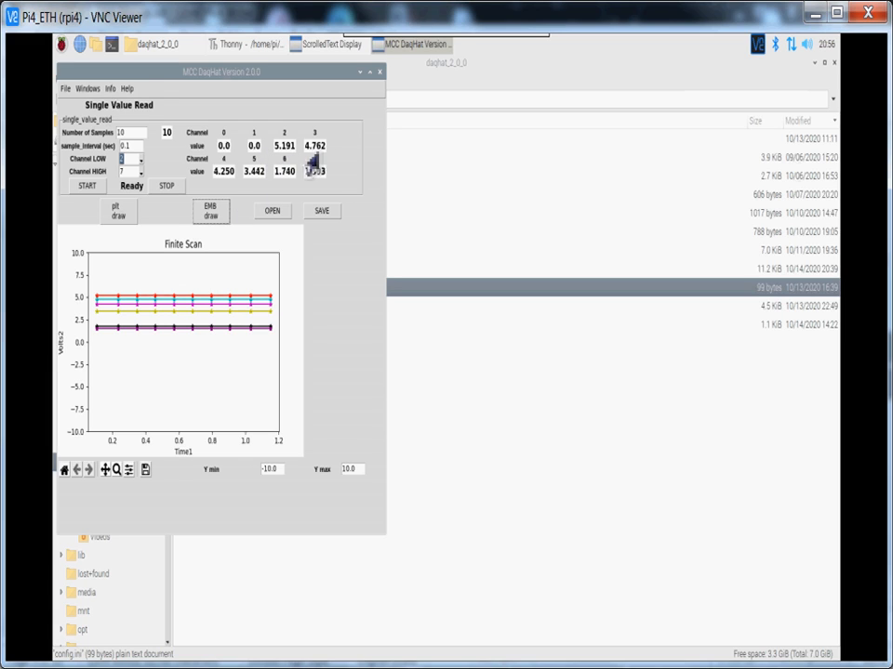
{"action": "mouse_move", "coordinate": [339, 358]}
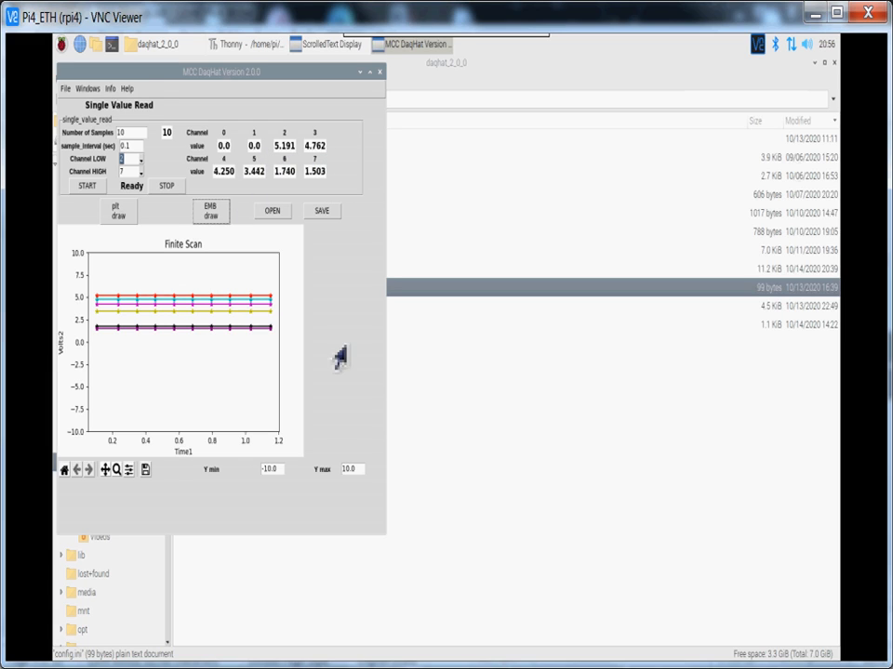
{"action": "mouse_move", "coordinate": [325, 220]}
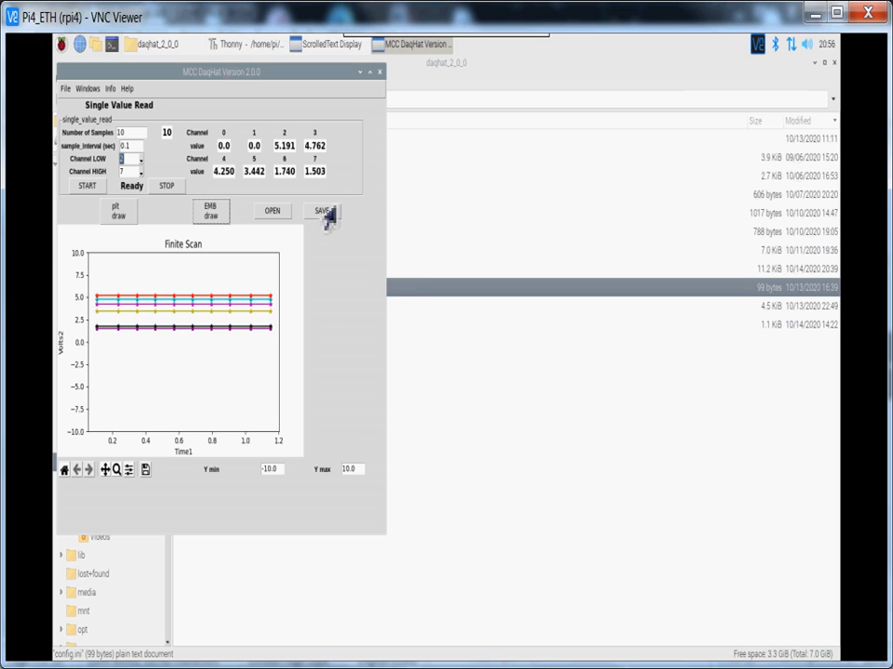
{"action": "mouse_move", "coordinate": [346, 417]}
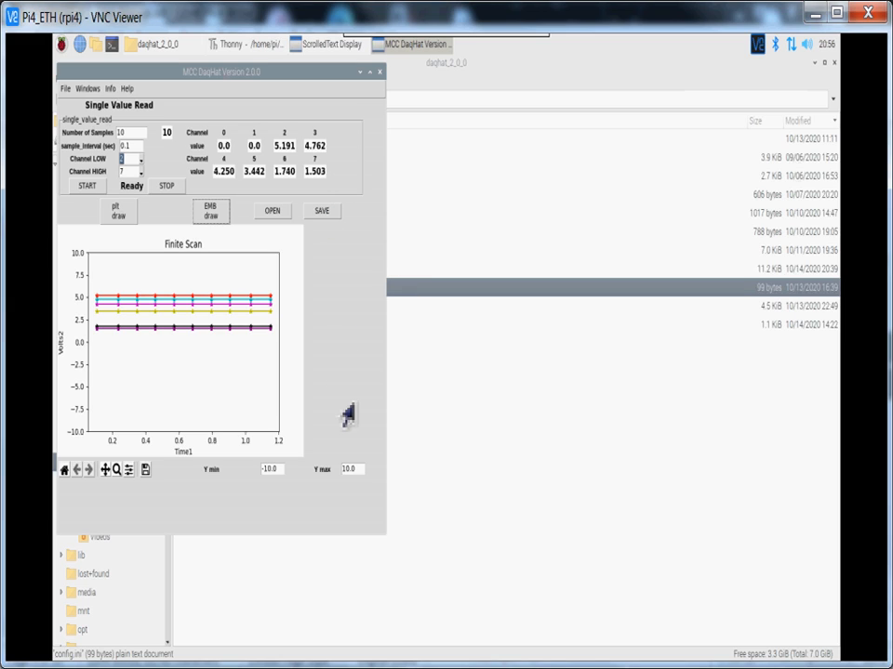
{"action": "mouse_move", "coordinate": [256, 465]}
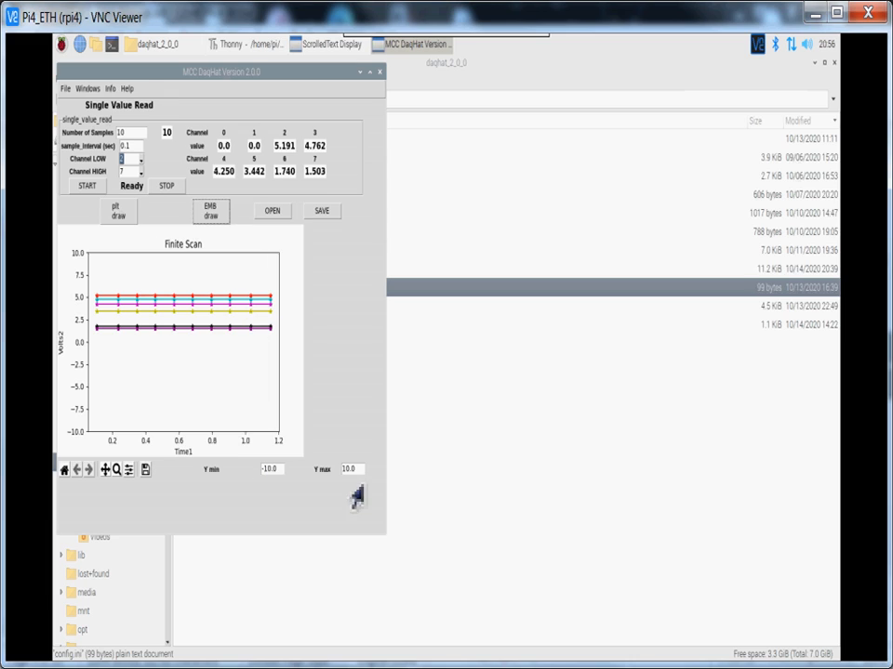
{"action": "mouse_move", "coordinate": [307, 506]}
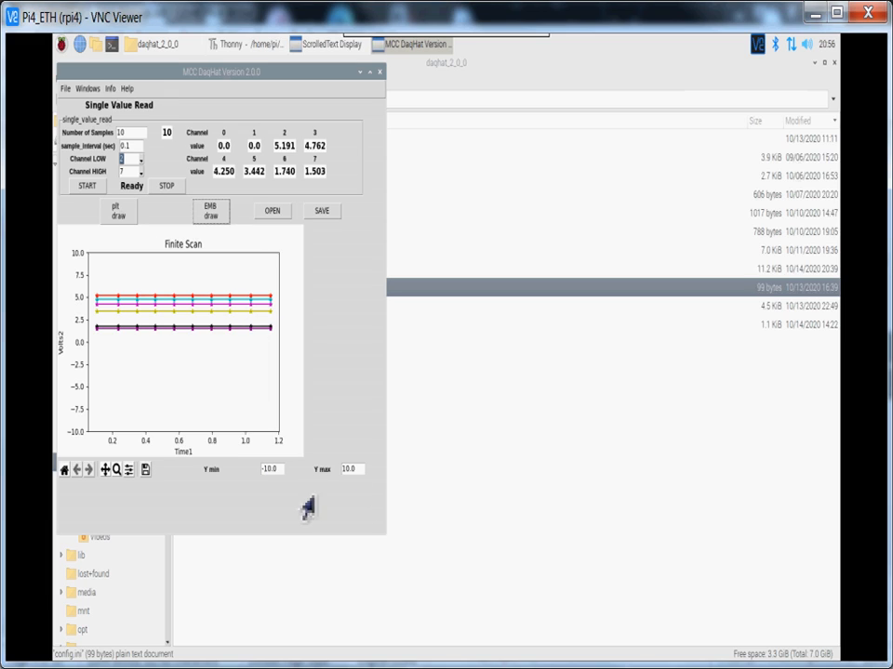
{"action": "mouse_move", "coordinate": [279, 487]}
{"action": "type", "text": "0"}
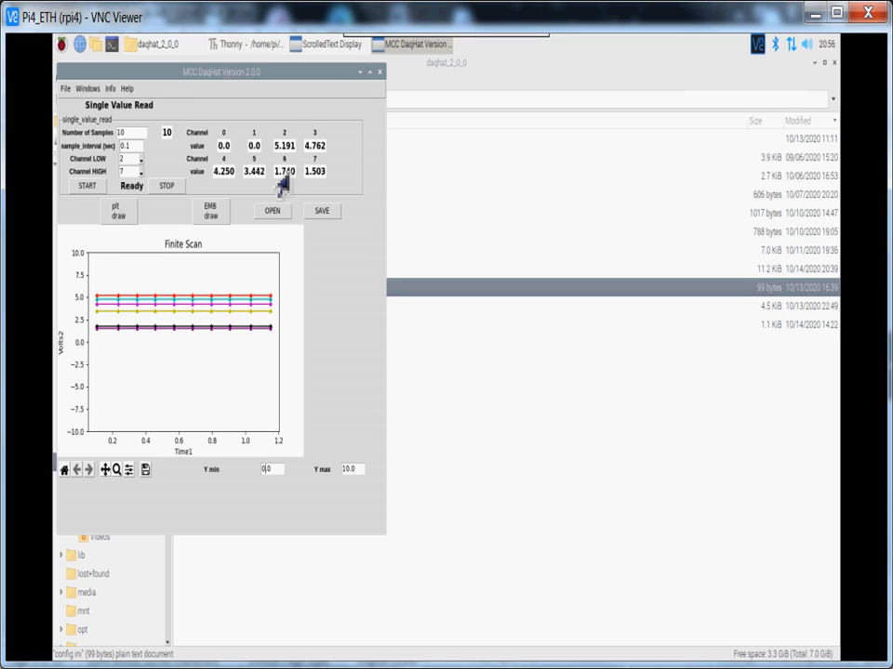
{"action": "mouse_move", "coordinate": [317, 427]}
{"action": "type", "text": "6"}
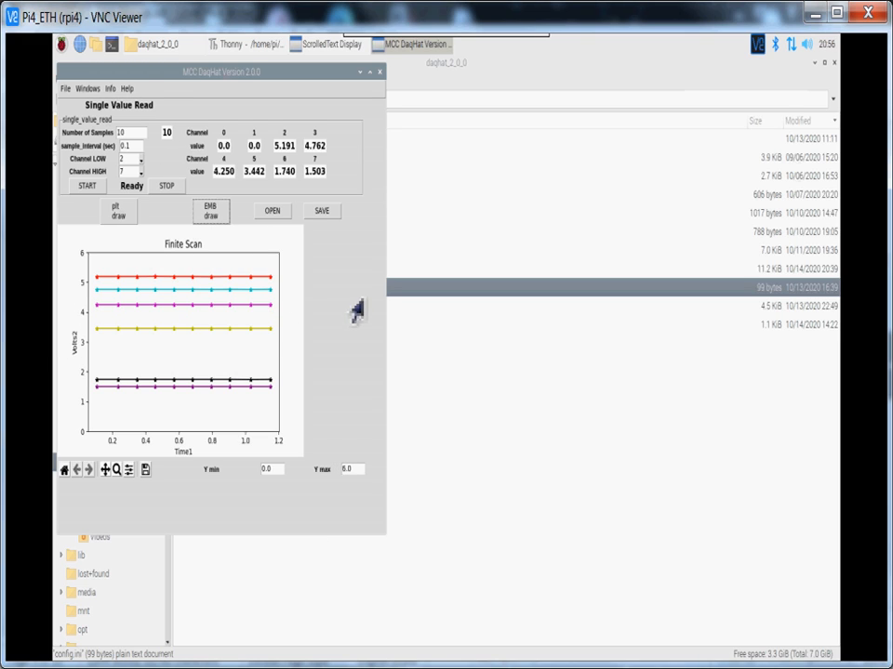
{"action": "mouse_move", "coordinate": [127, 402]}
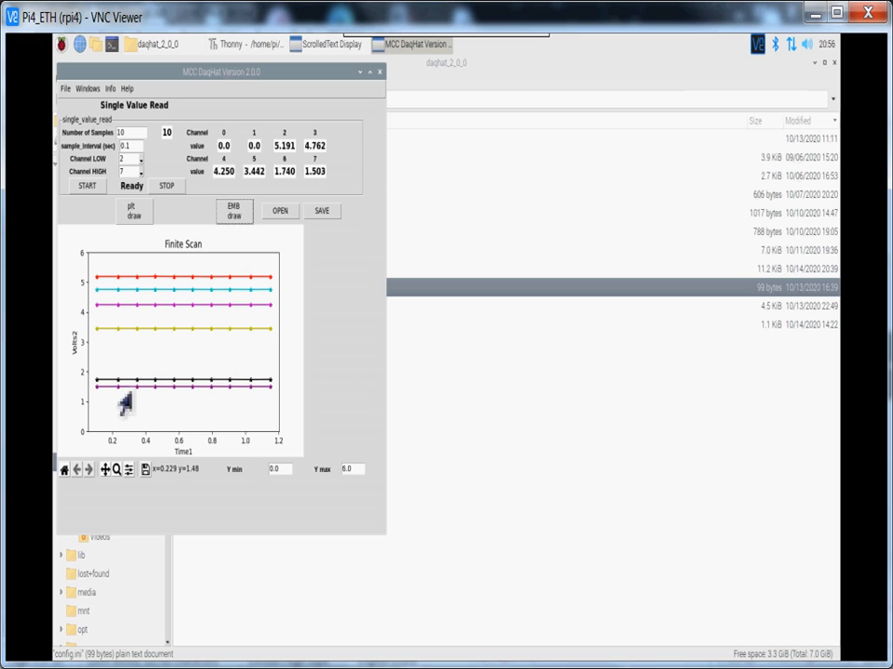
{"action": "mouse_move", "coordinate": [209, 338]}
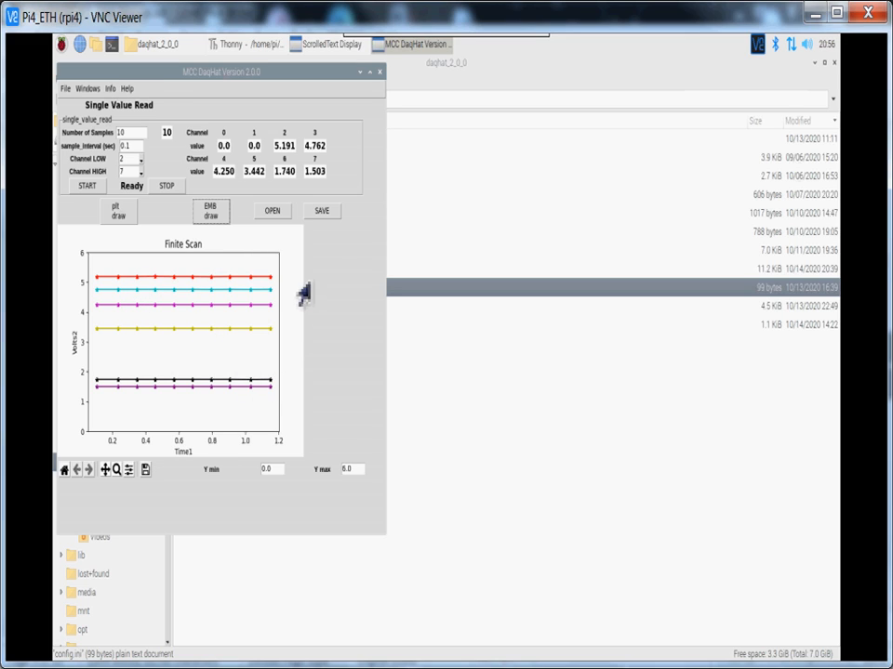
{"action": "mouse_move", "coordinate": [336, 234]}
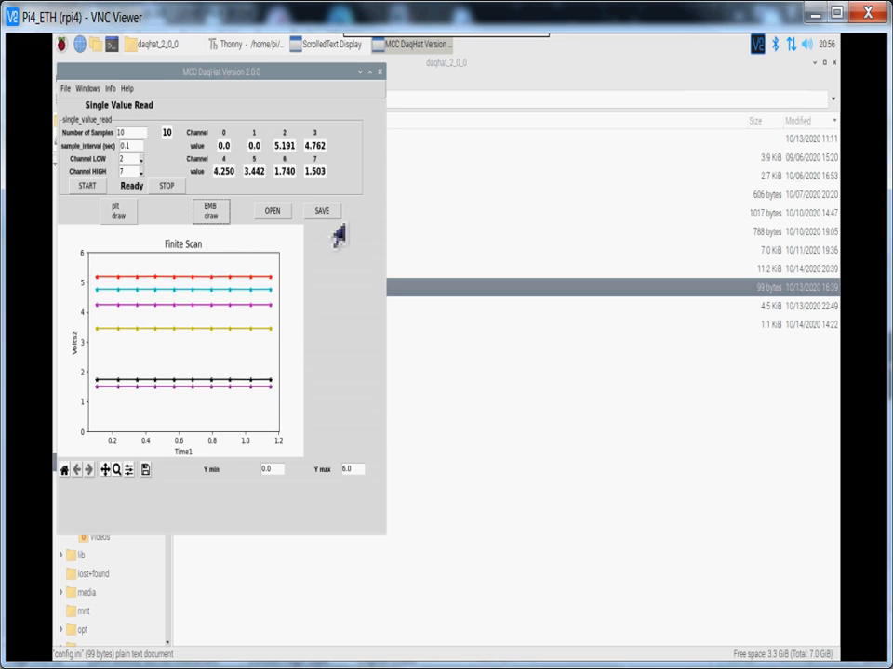
{"action": "mouse_move", "coordinate": [520, 479]}
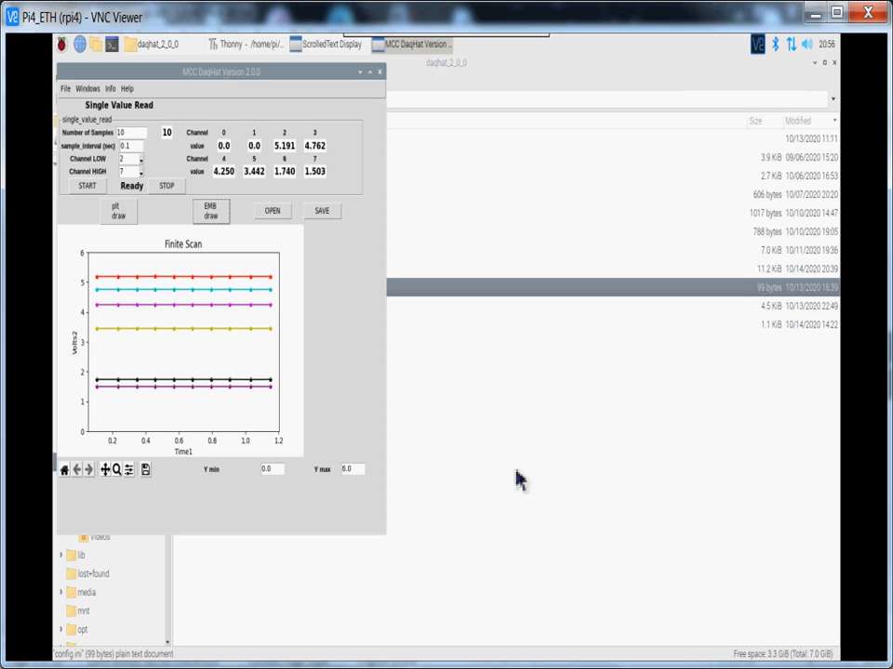
{"action": "mouse_move", "coordinate": [619, 491]}
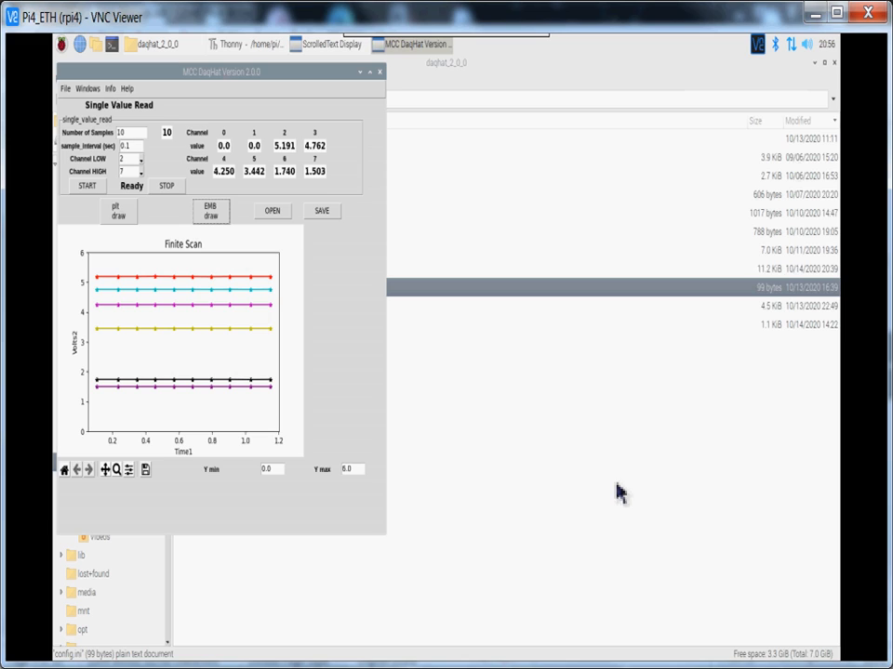
{"action": "mouse_move", "coordinate": [468, 471]}
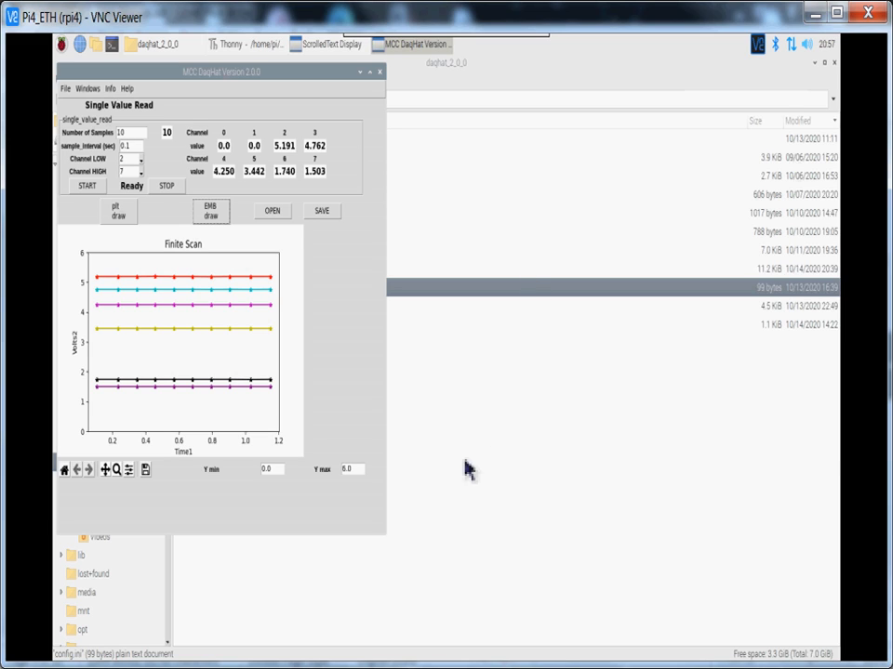
{"action": "mouse_move", "coordinate": [684, 446]}
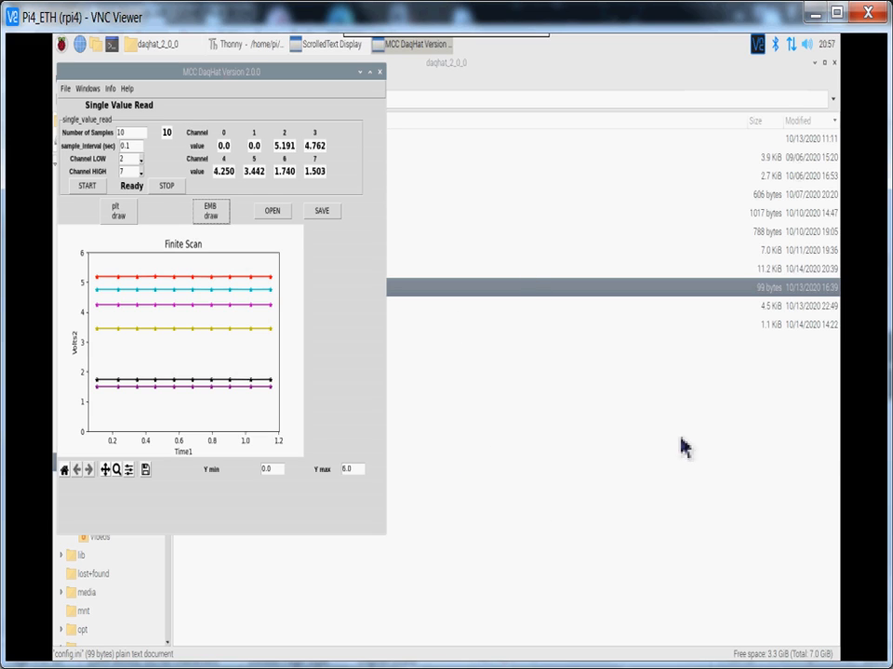
{"action": "mouse_move", "coordinate": [269, 257]}
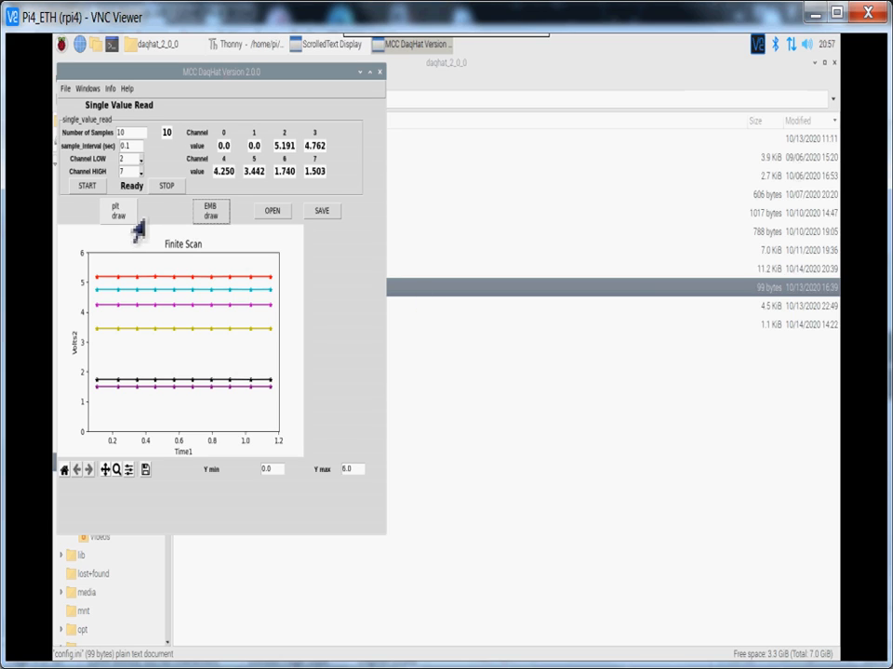
- Plot the scan in a separate Figure 1 window, then close that window
{"action": "left_click", "coordinate": [119, 210]}
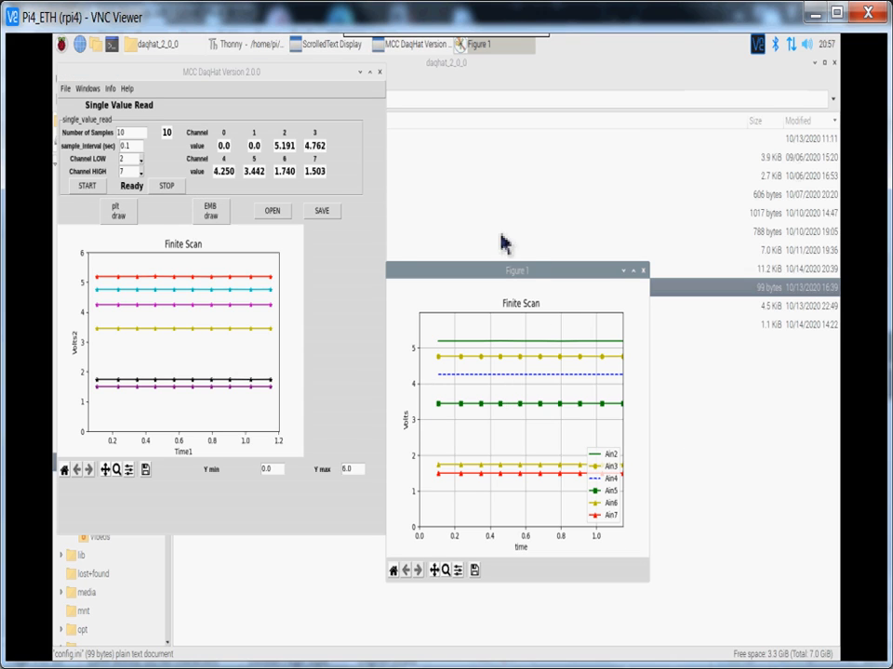
{"action": "mouse_move", "coordinate": [437, 369]}
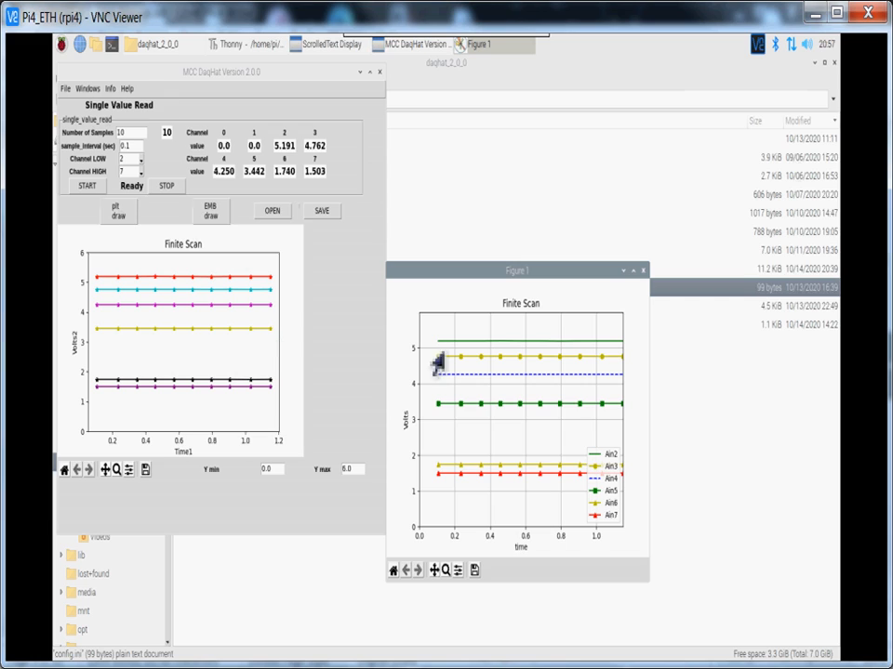
{"action": "mouse_move", "coordinate": [475, 424]}
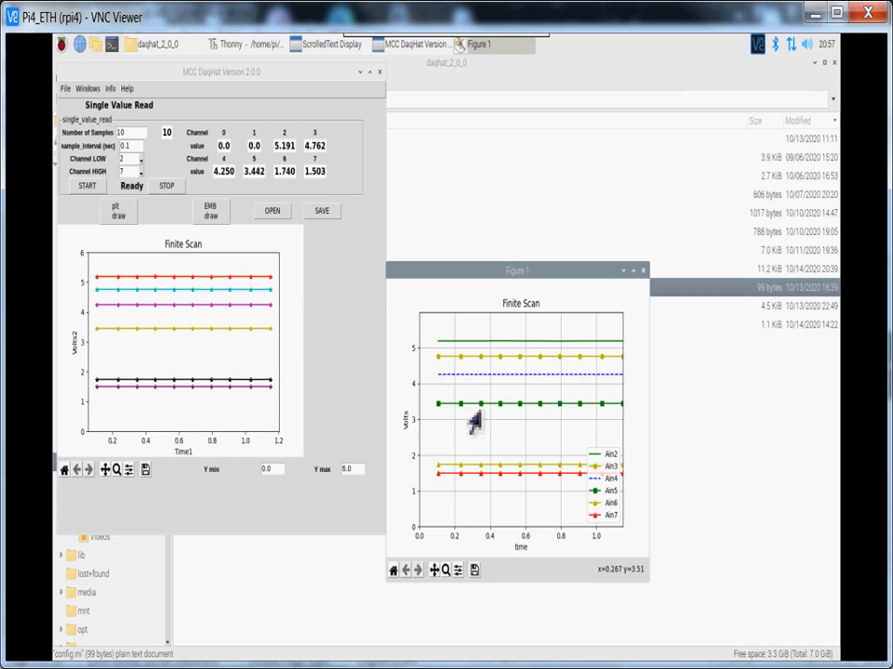
{"action": "mouse_move", "coordinate": [335, 398]}
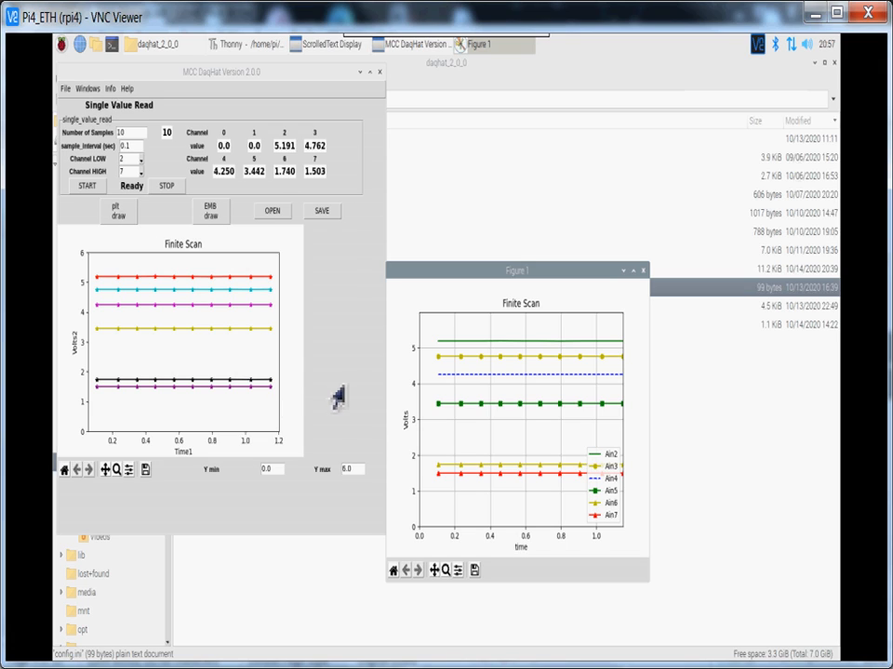
{"action": "mouse_move", "coordinate": [494, 513]}
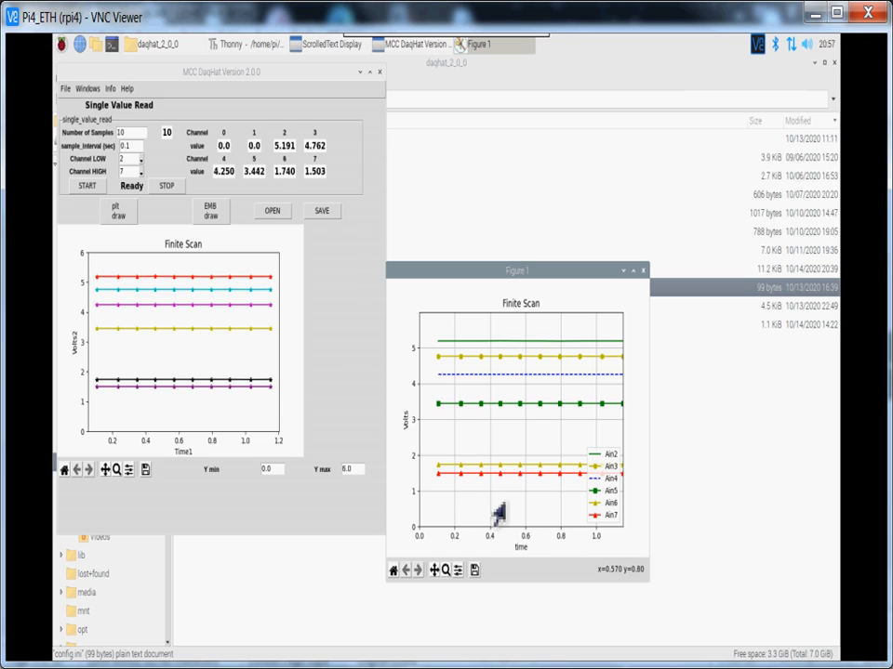
{"action": "mouse_move", "coordinate": [498, 558]}
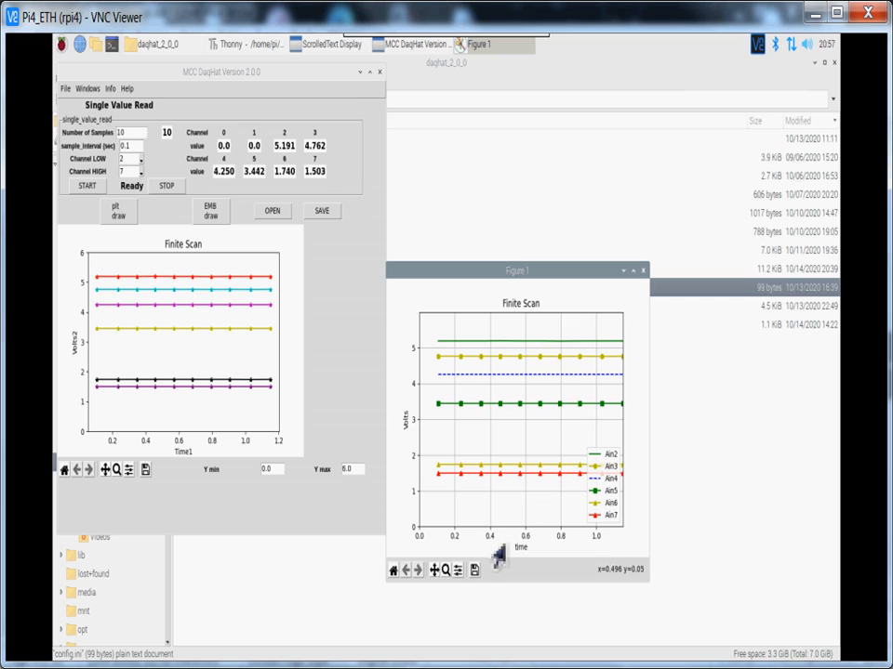
{"action": "mouse_move", "coordinate": [474, 569]}
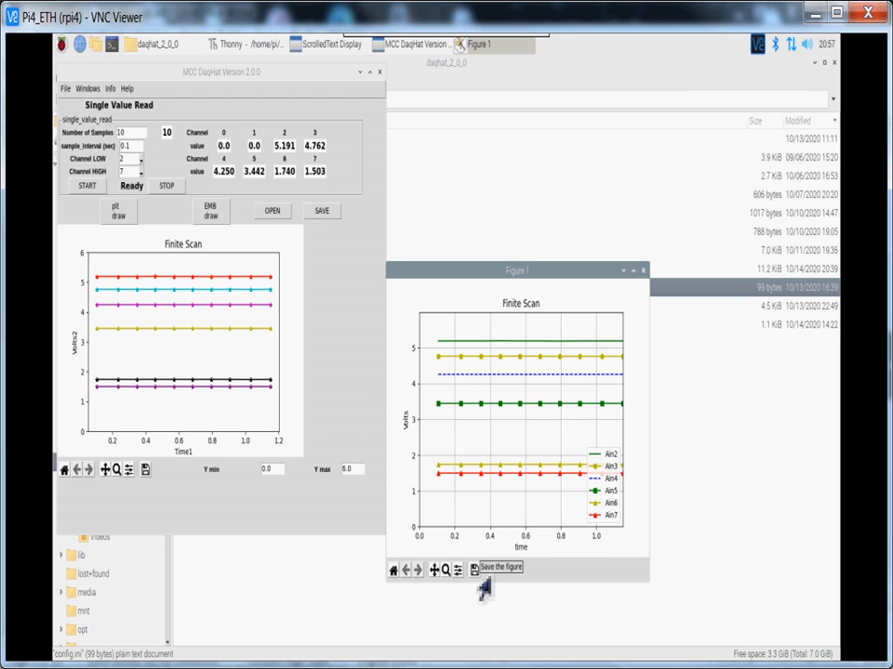
{"action": "mouse_move", "coordinate": [203, 506]}
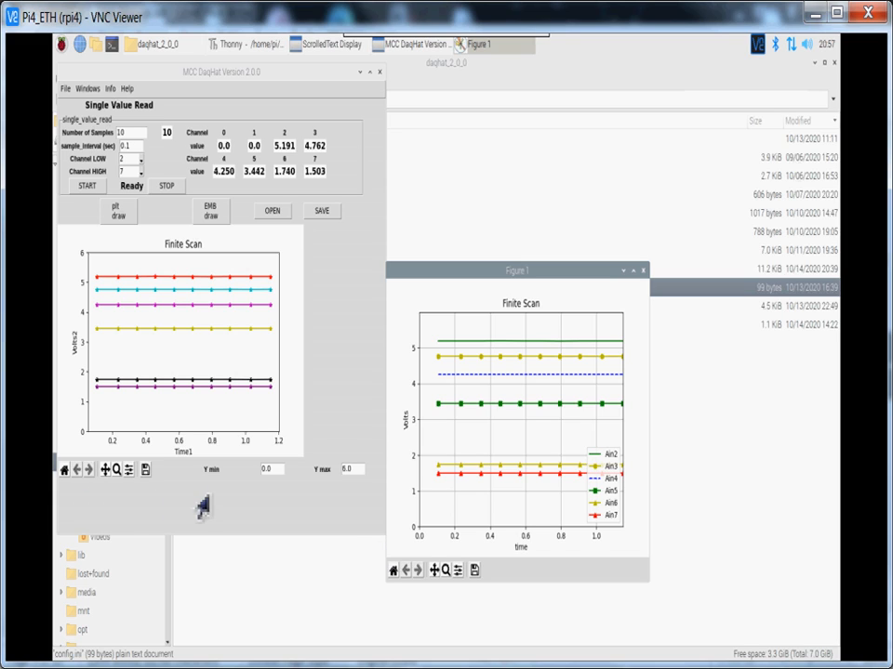
{"action": "mouse_move", "coordinate": [651, 286]}
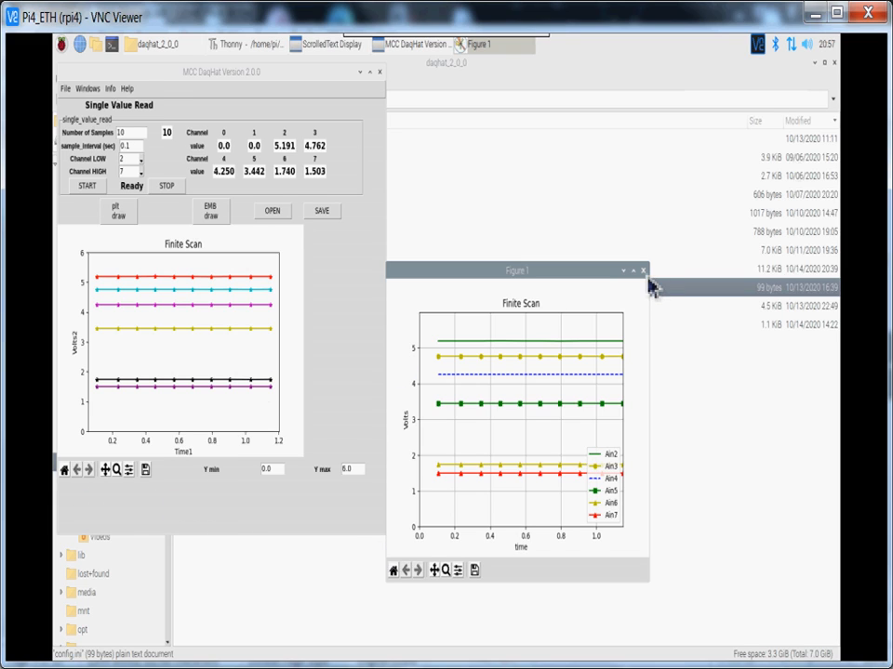
{"action": "left_click", "coordinate": [643, 272]}
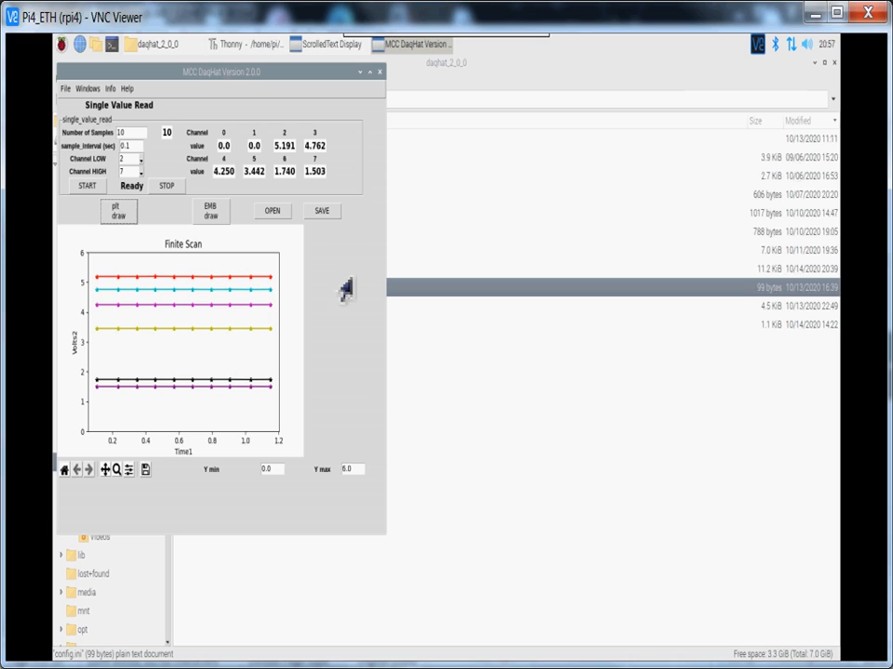
- Choose MCC118_CS from the Windows menu to show the Continuous Scan panel
{"action": "left_click", "coordinate": [86, 88]}
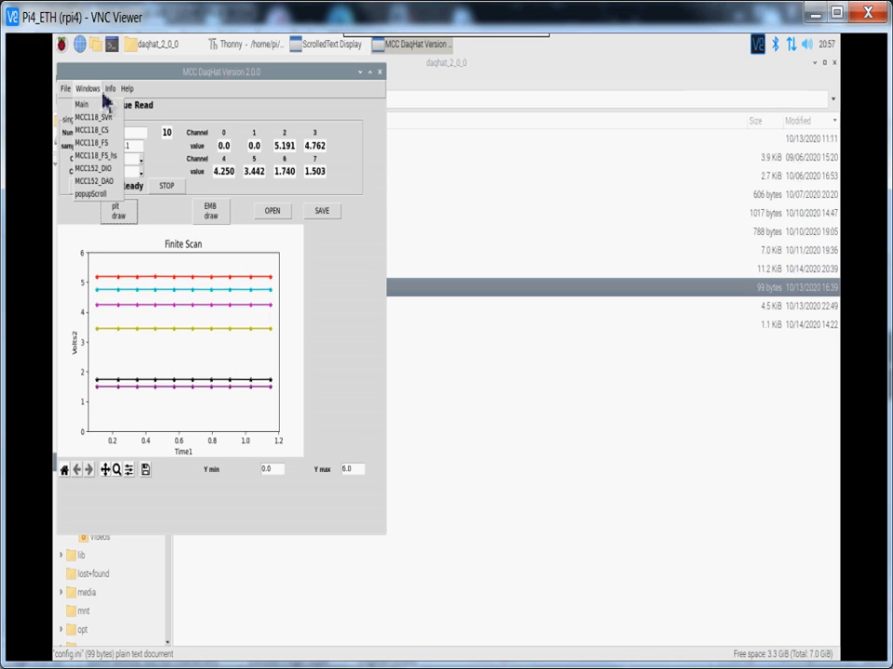
{"action": "mouse_move", "coordinate": [165, 184]}
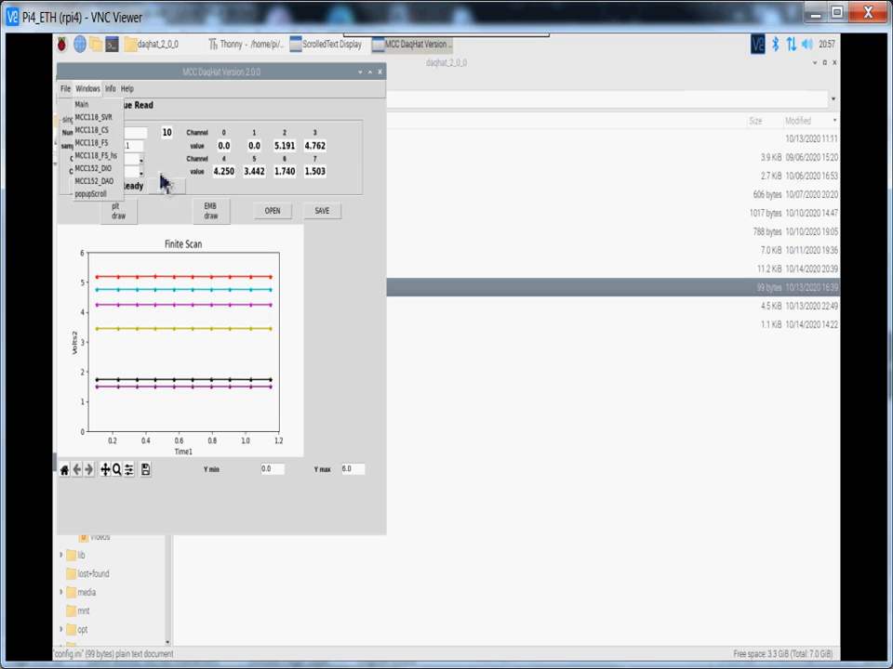
{"action": "left_click", "coordinate": [82, 104]}
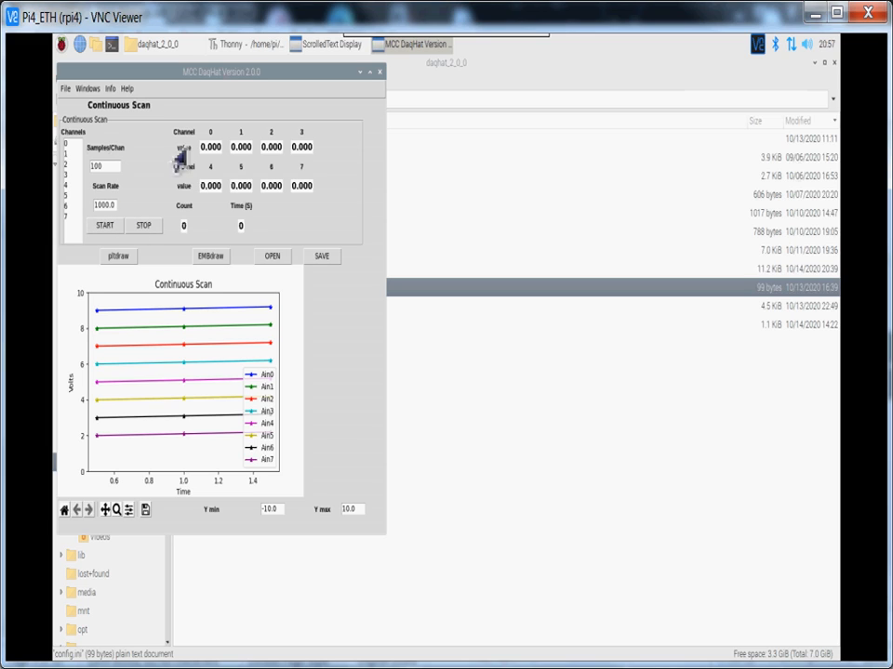
{"action": "mouse_move", "coordinate": [201, 327]}
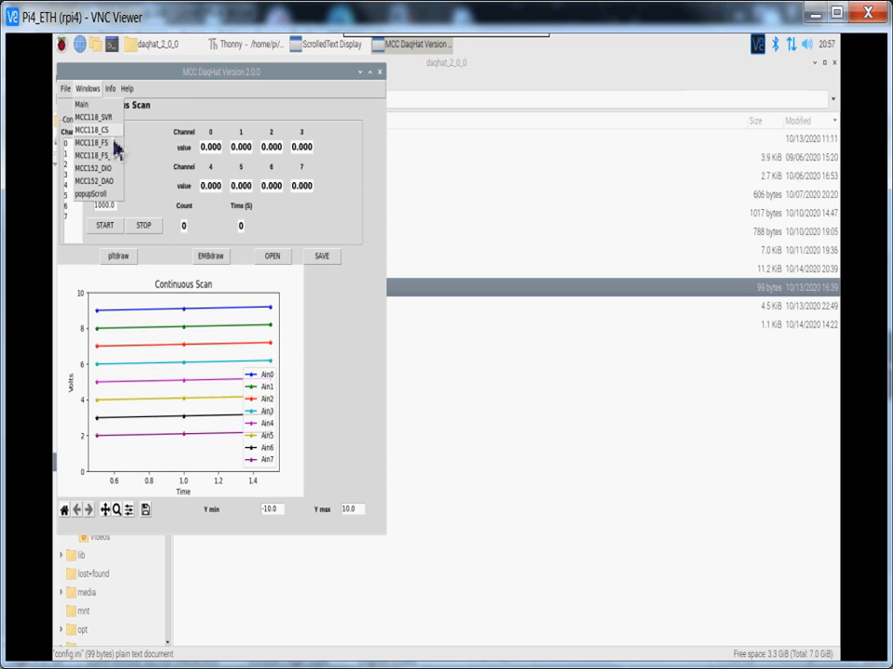
- Choose MCC118_FS to show the Finite Scan with trigger panel
{"action": "left_click", "coordinate": [91, 141]}
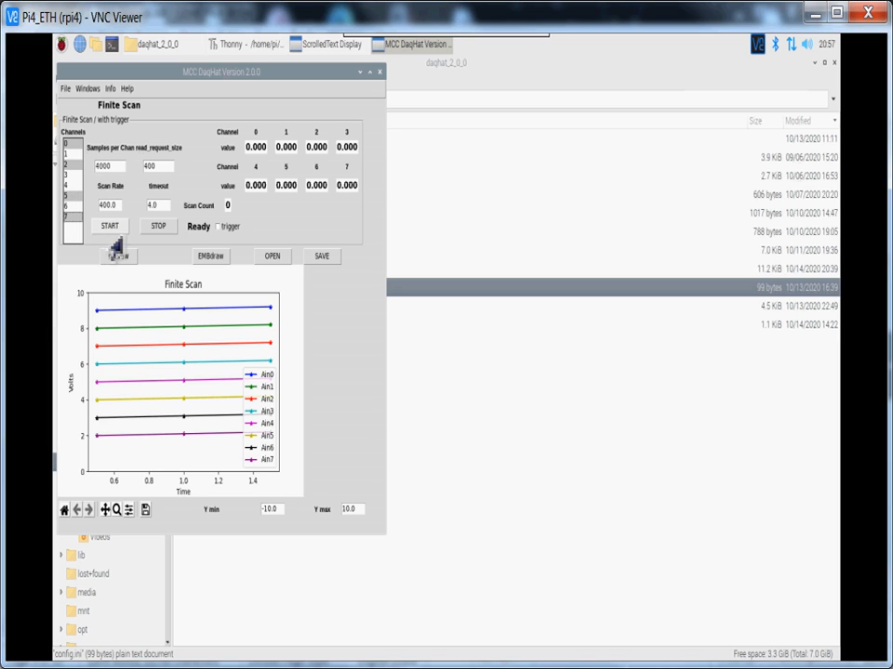
{"action": "mouse_move", "coordinate": [227, 245]}
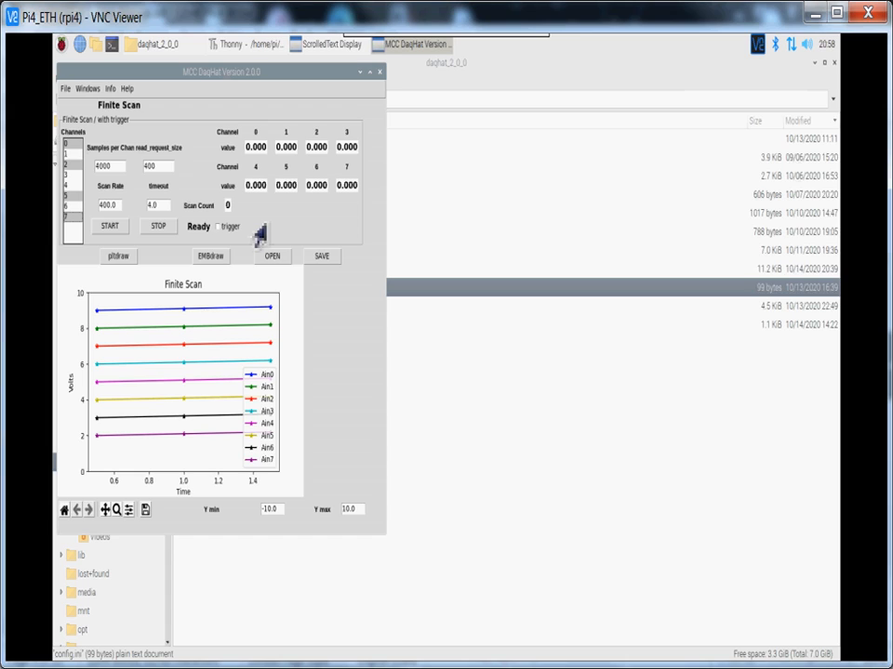
{"action": "mouse_move", "coordinate": [171, 163]}
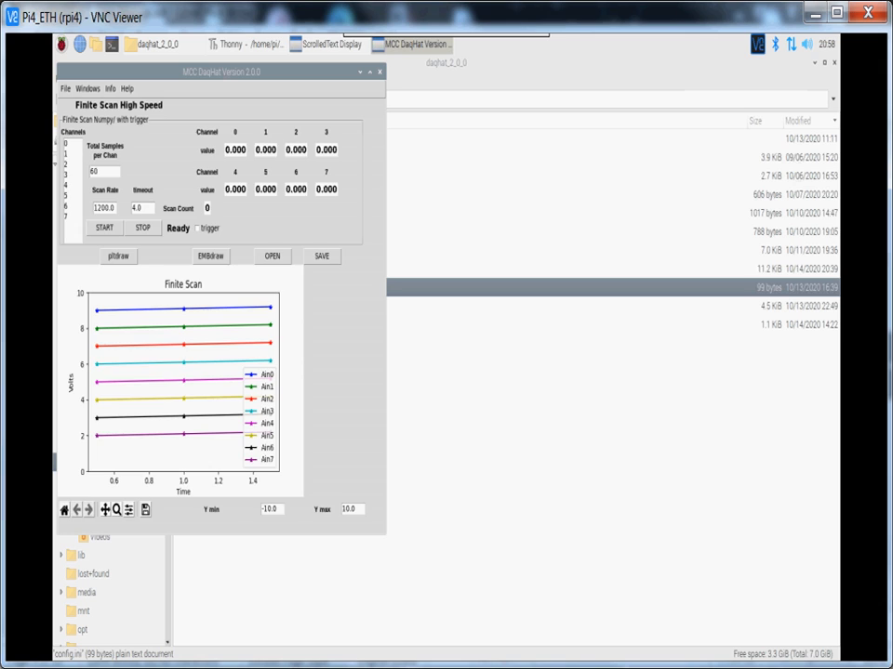
{"action": "mouse_move", "coordinate": [379, 445]}
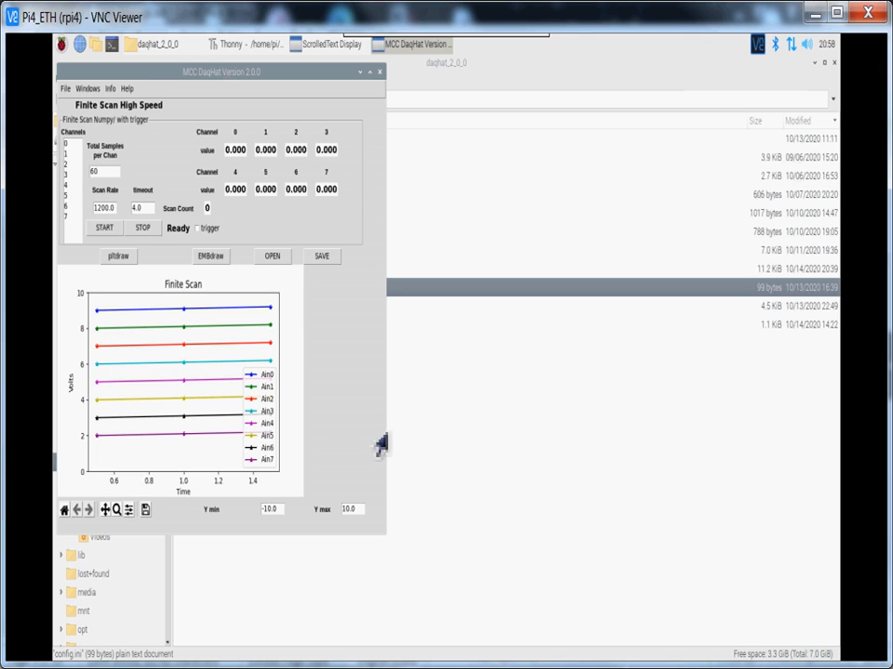
{"action": "mouse_move", "coordinate": [339, 333]}
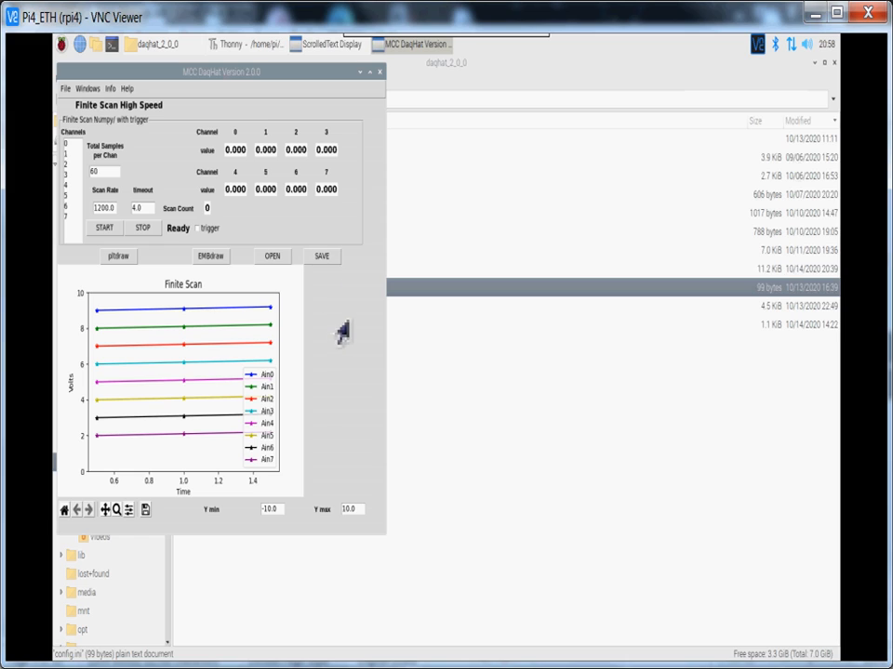
{"action": "mouse_move", "coordinate": [104, 147]}
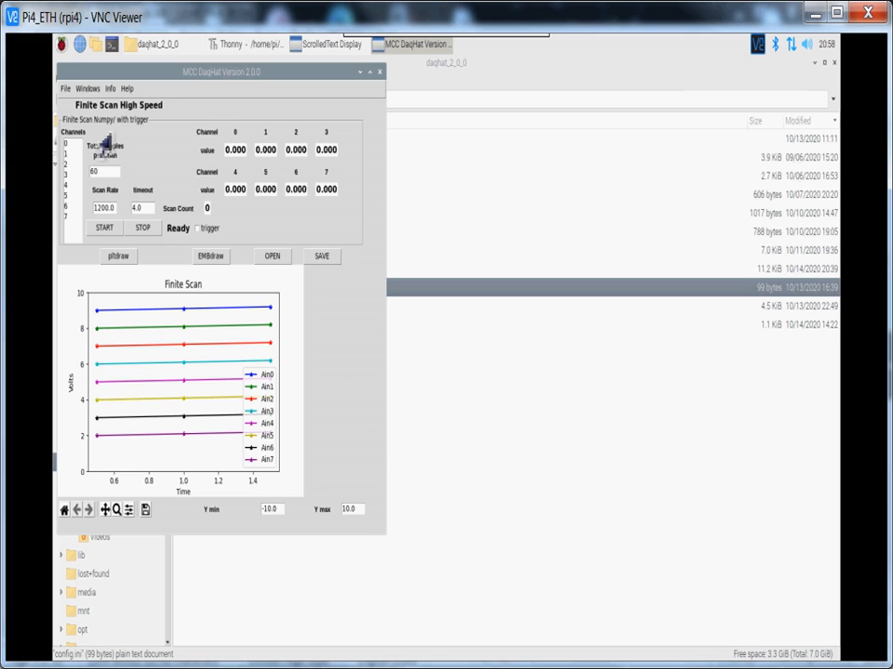
{"action": "mouse_move", "coordinate": [138, 158]}
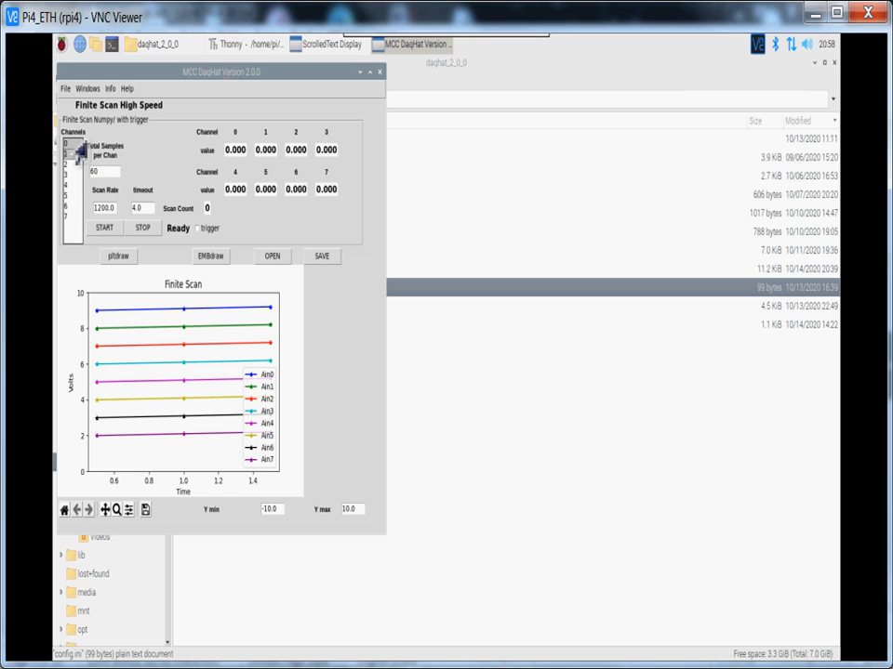
- Run the high-speed finite scan, plotting 60 Hz sine traces on channels 0 and 1
{"action": "left_click", "coordinate": [105, 227]}
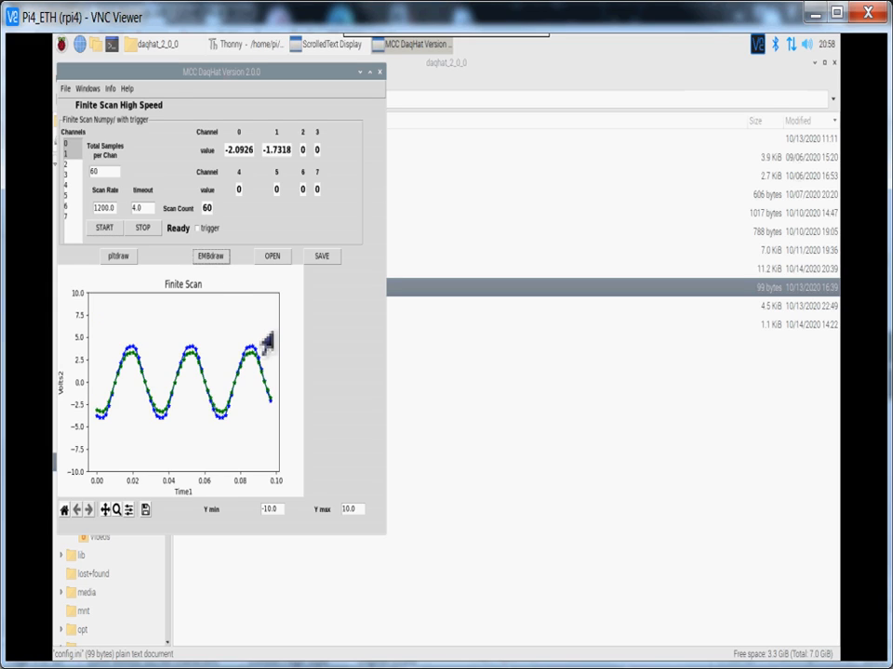
{"action": "mouse_move", "coordinate": [275, 424]}
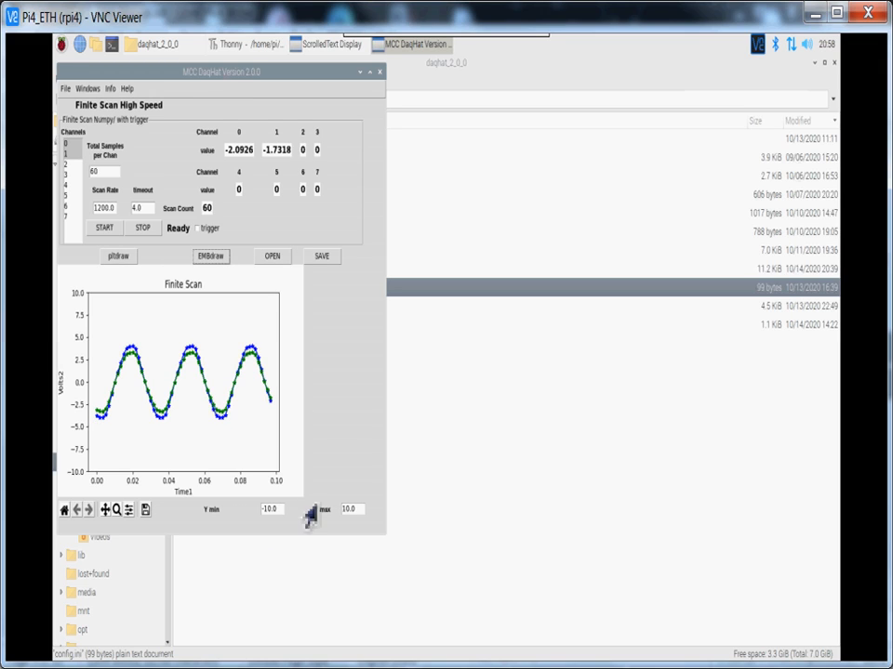
{"action": "mouse_move", "coordinate": [133, 261]}
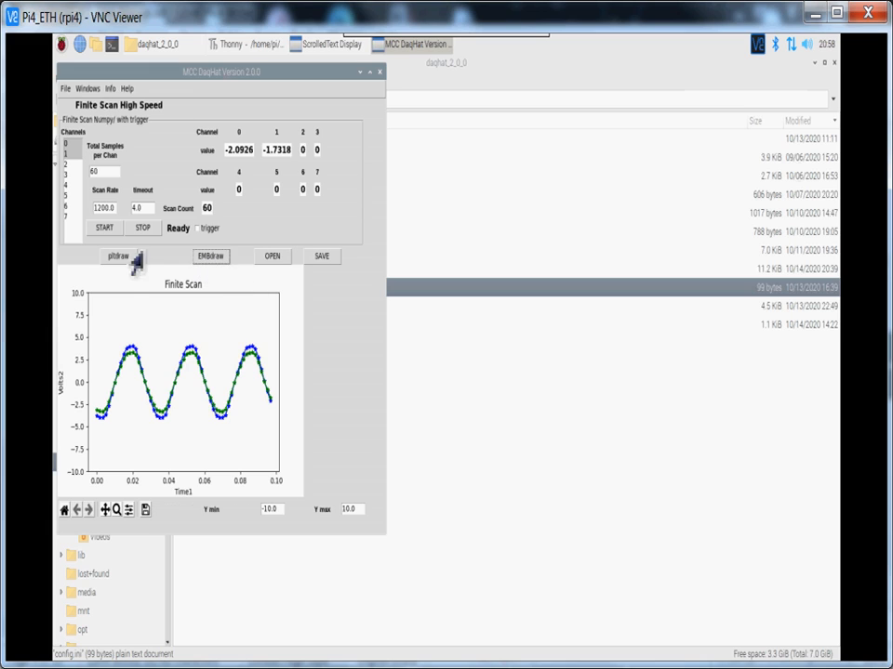
{"action": "left_click", "coordinate": [117, 256]}
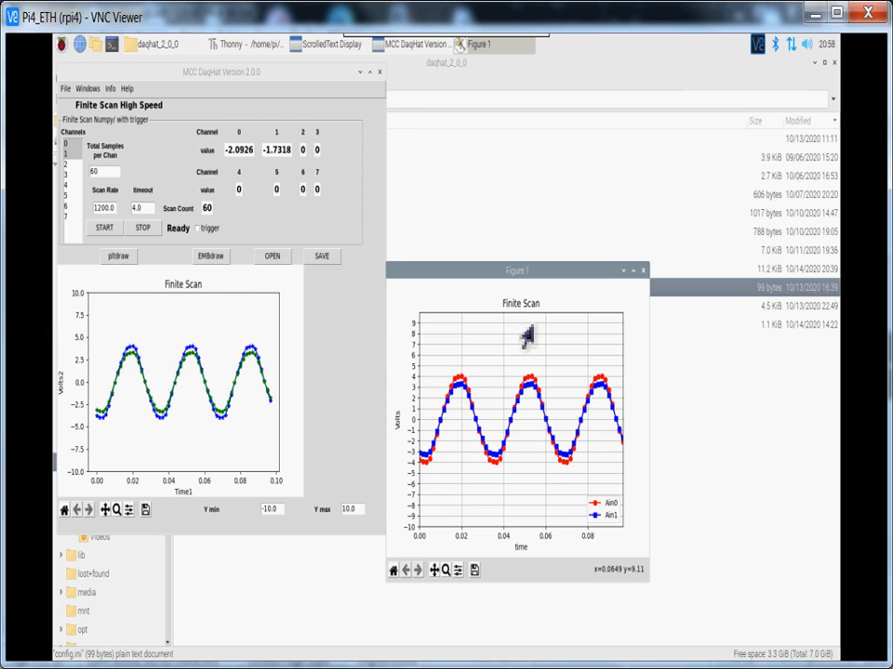
{"action": "mouse_move", "coordinate": [673, 430]}
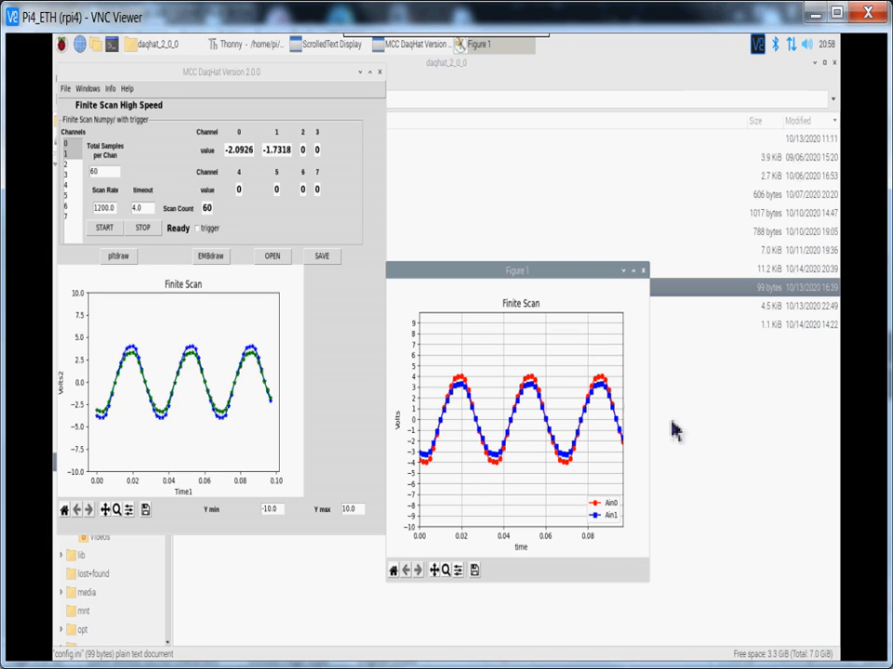
{"action": "mouse_move", "coordinate": [498, 424]}
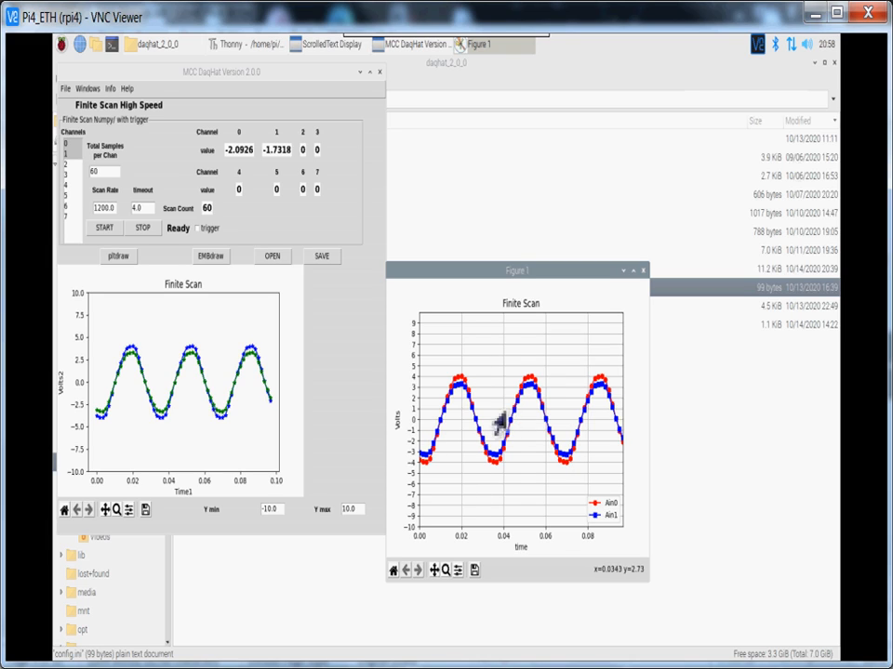
{"action": "mouse_move", "coordinate": [647, 283]}
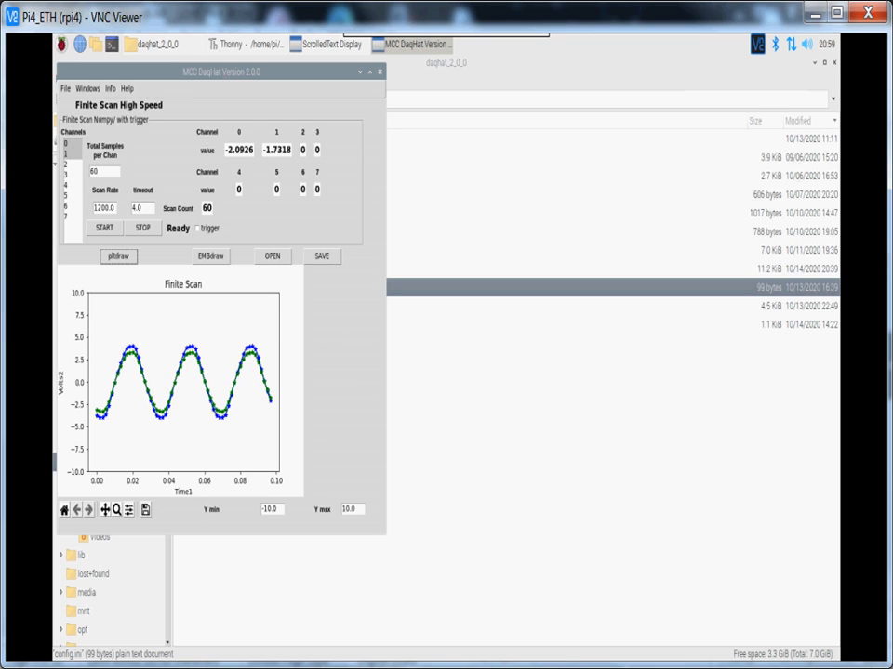
{"action": "mouse_move", "coordinate": [338, 315]}
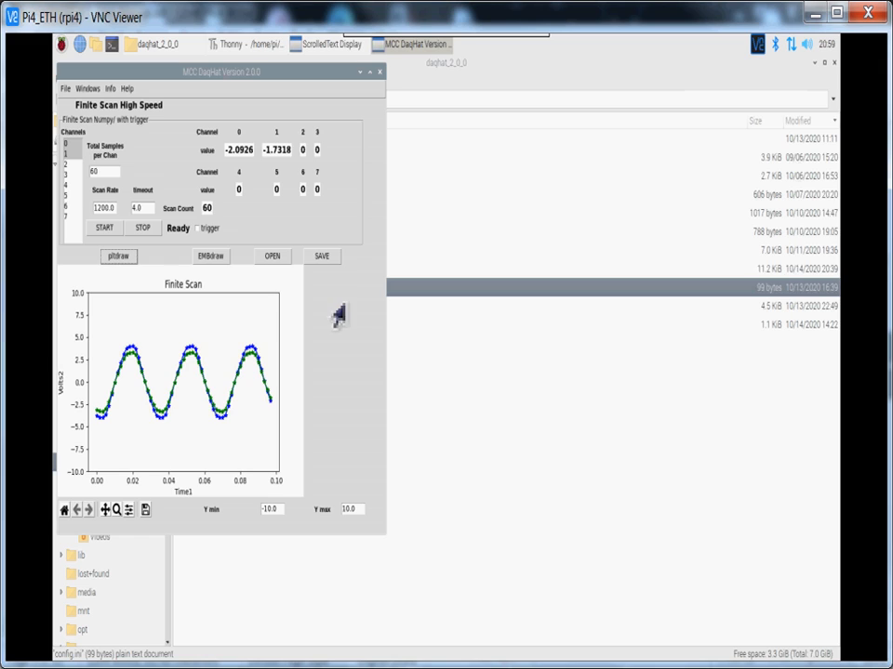
{"action": "mouse_move", "coordinate": [351, 244]}
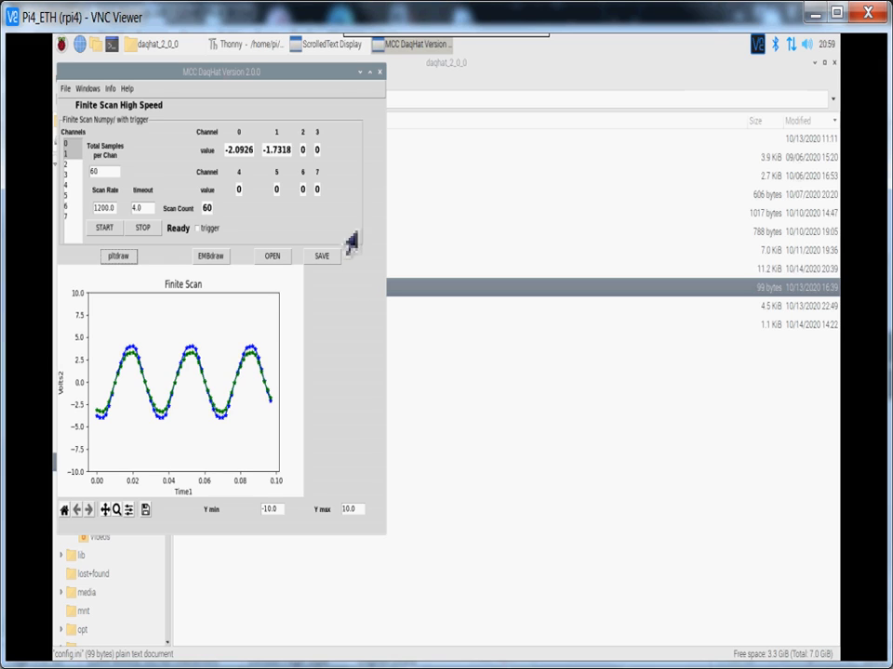